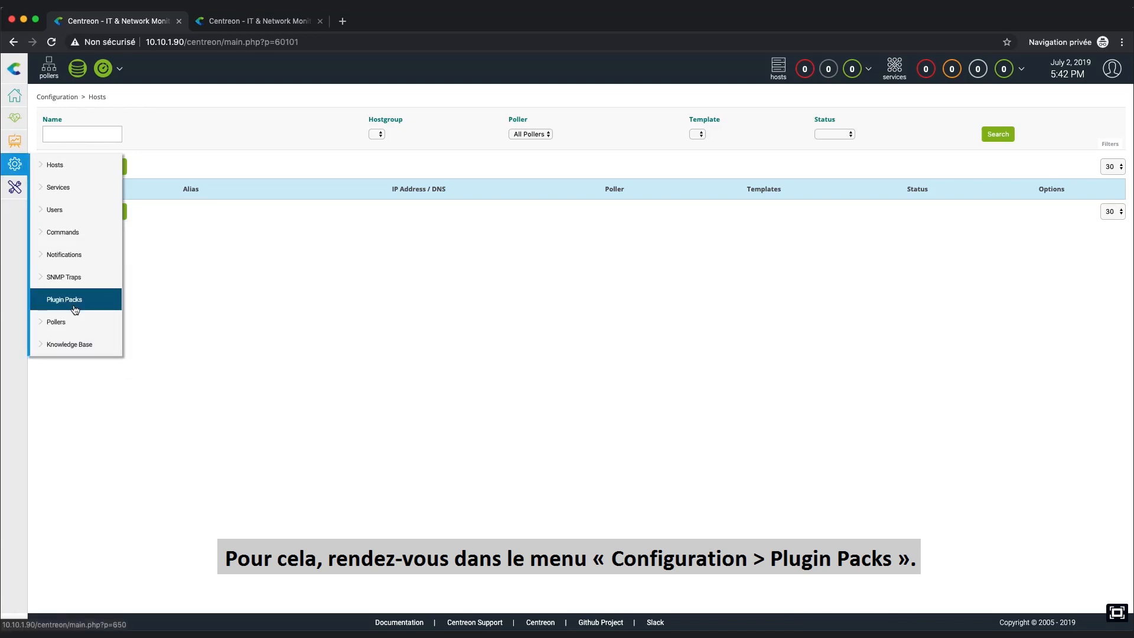
Filter the Plugin Packs manager to the Virtualization category
click(64, 299)
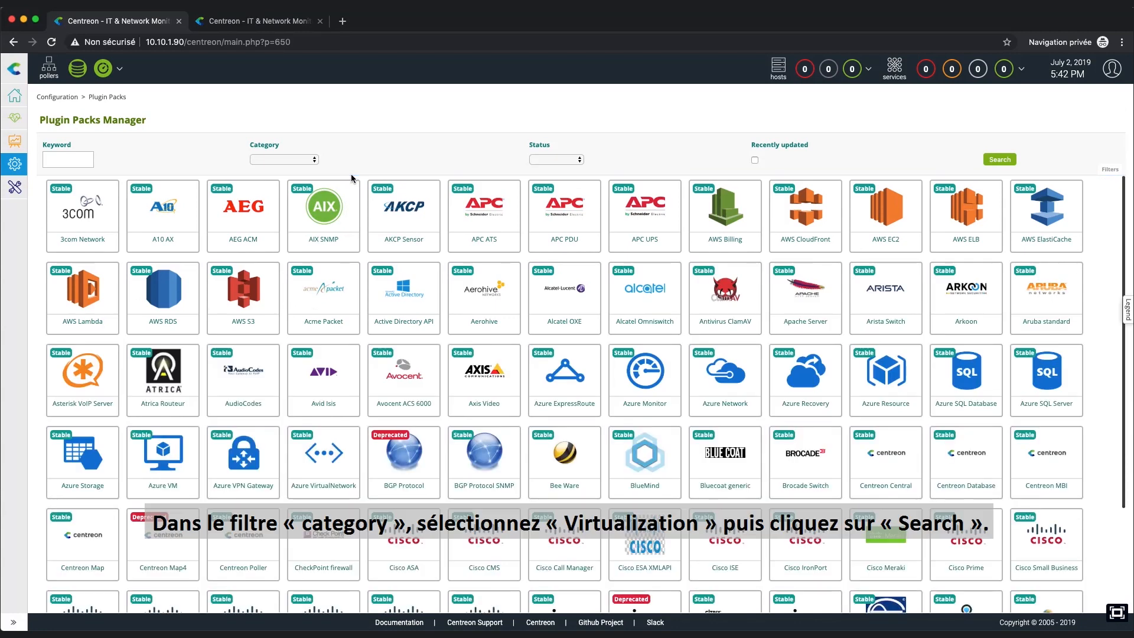
click(283, 159)
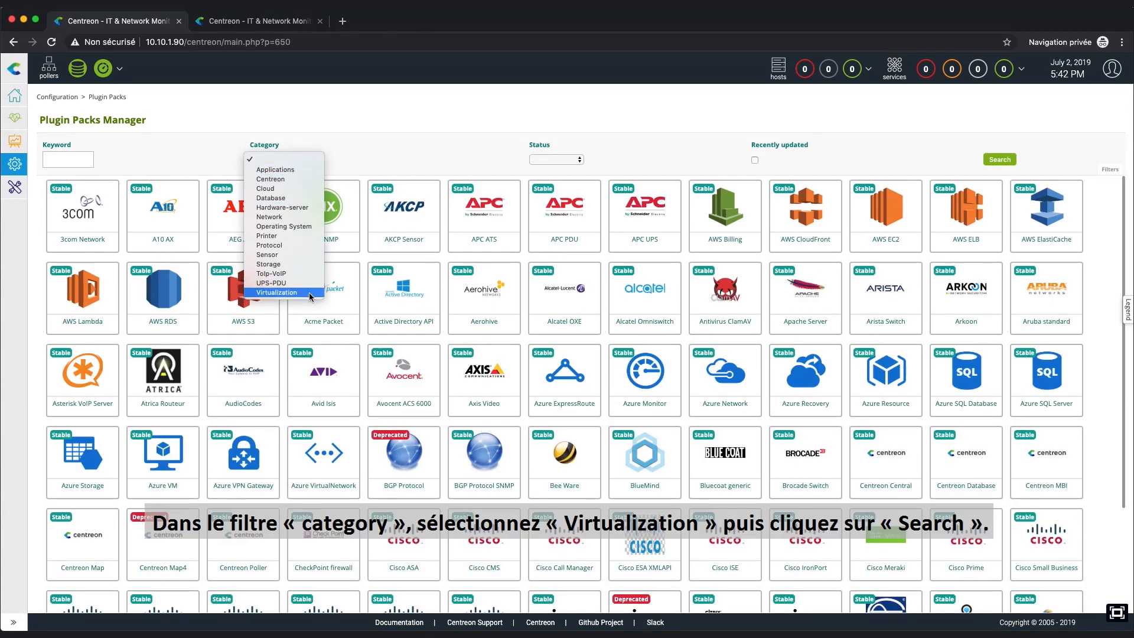
click(277, 293)
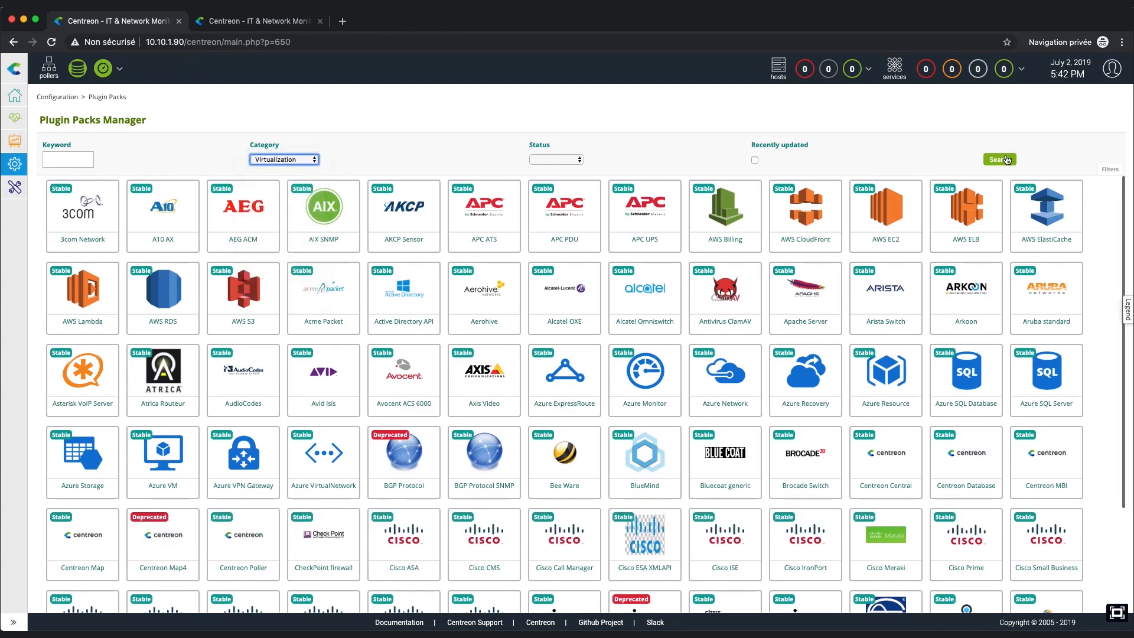
click(999, 159)
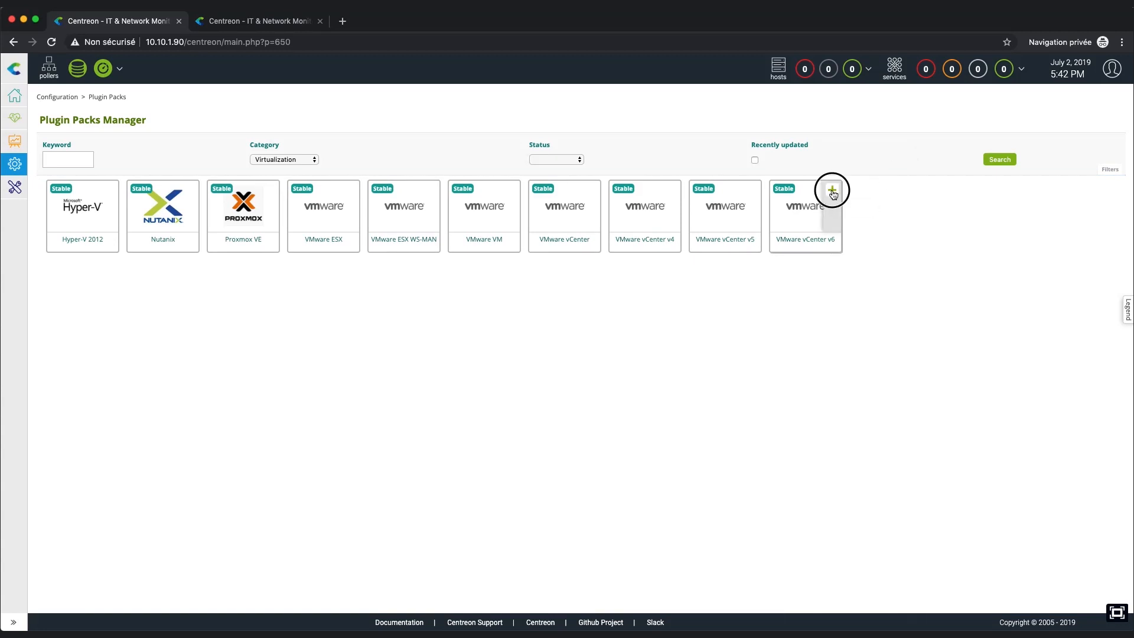
Install the VMware vCenter v6 pack with its dependencies, plus the VMware VM pack
click(832, 190)
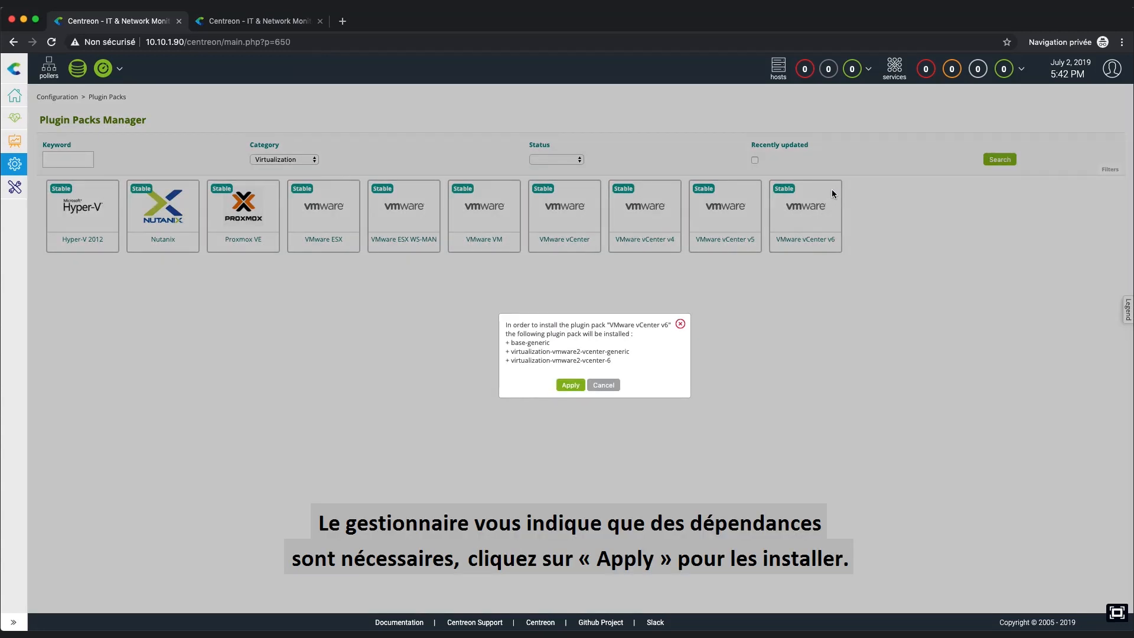
mouse_move(829, 193)
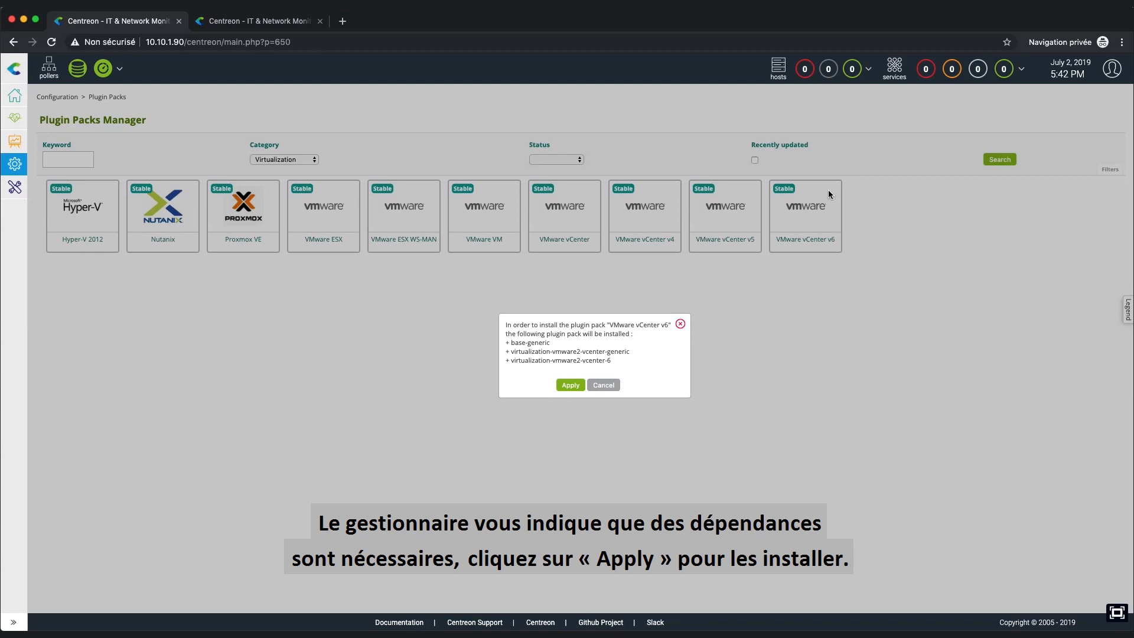
mouse_move(751, 236)
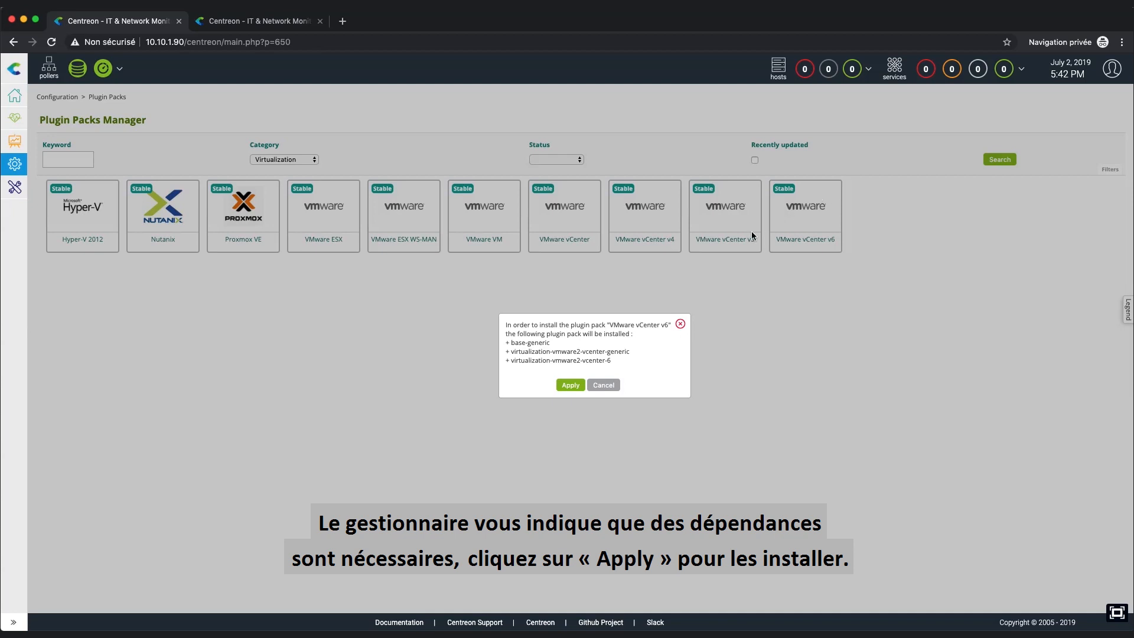
mouse_move(732, 248)
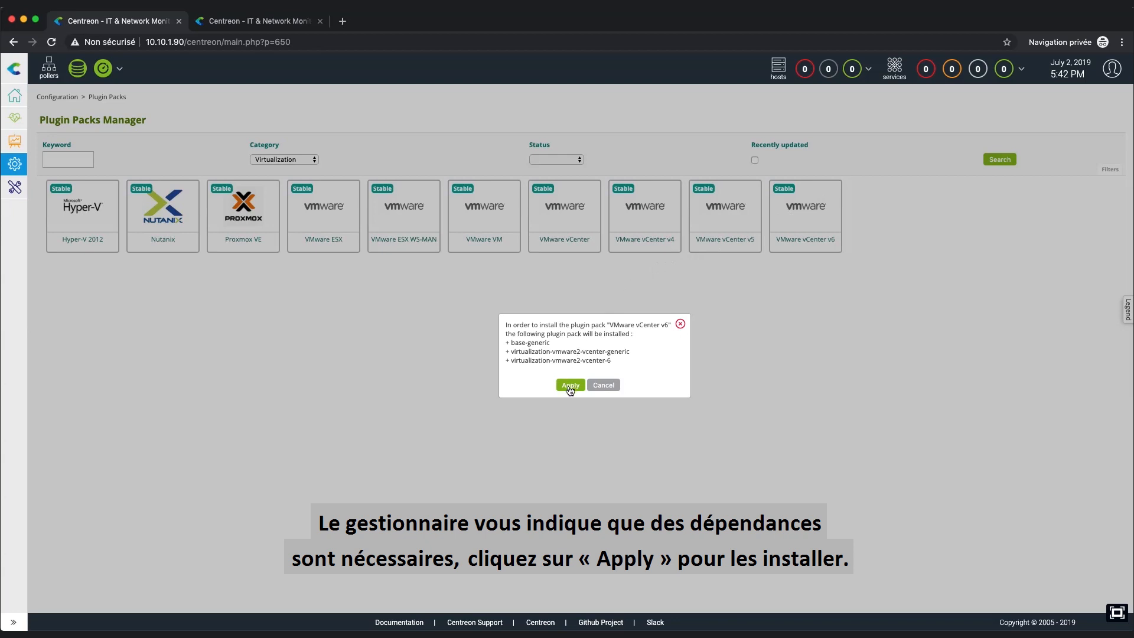
click(570, 385)
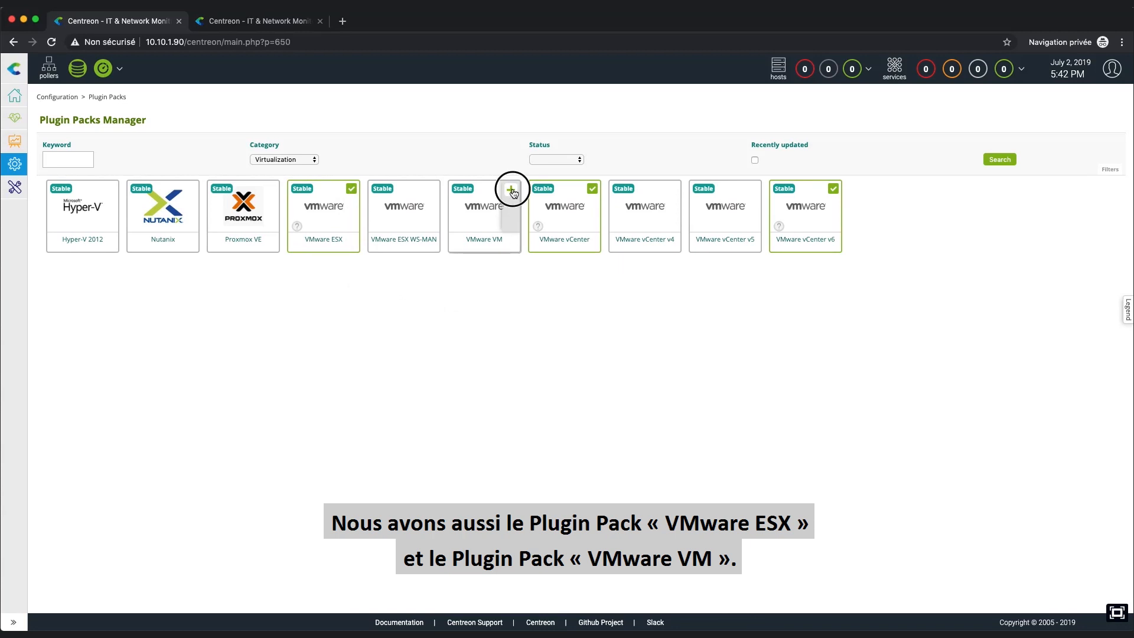
click(512, 188)
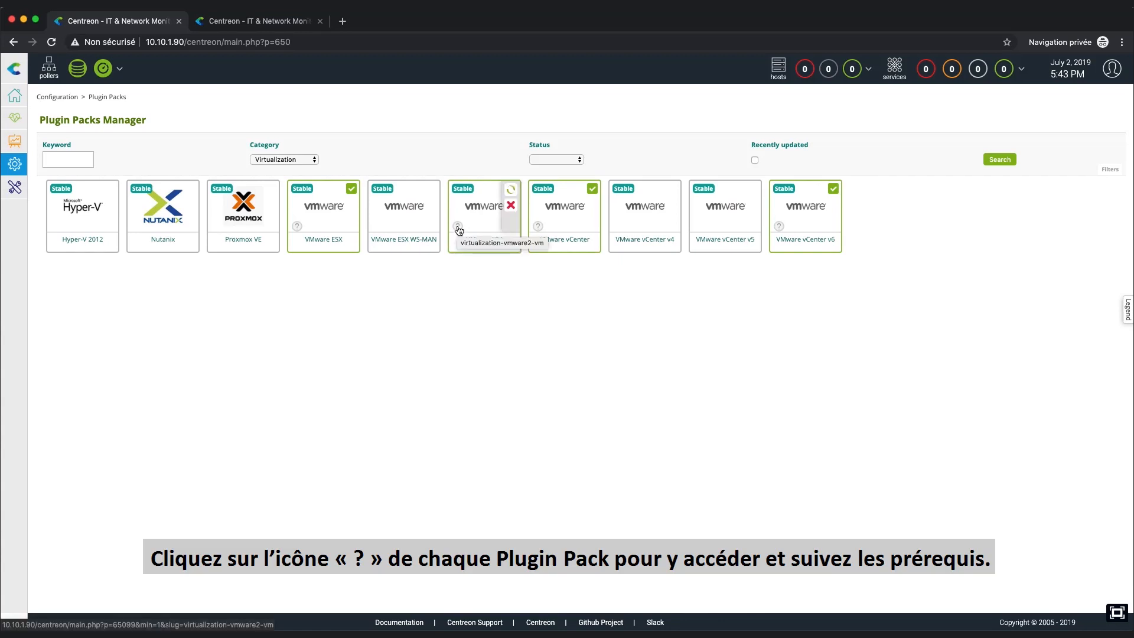
Read the VMware VM pack's Prerequisites documentation, then return to Plugin Packs
click(458, 227)
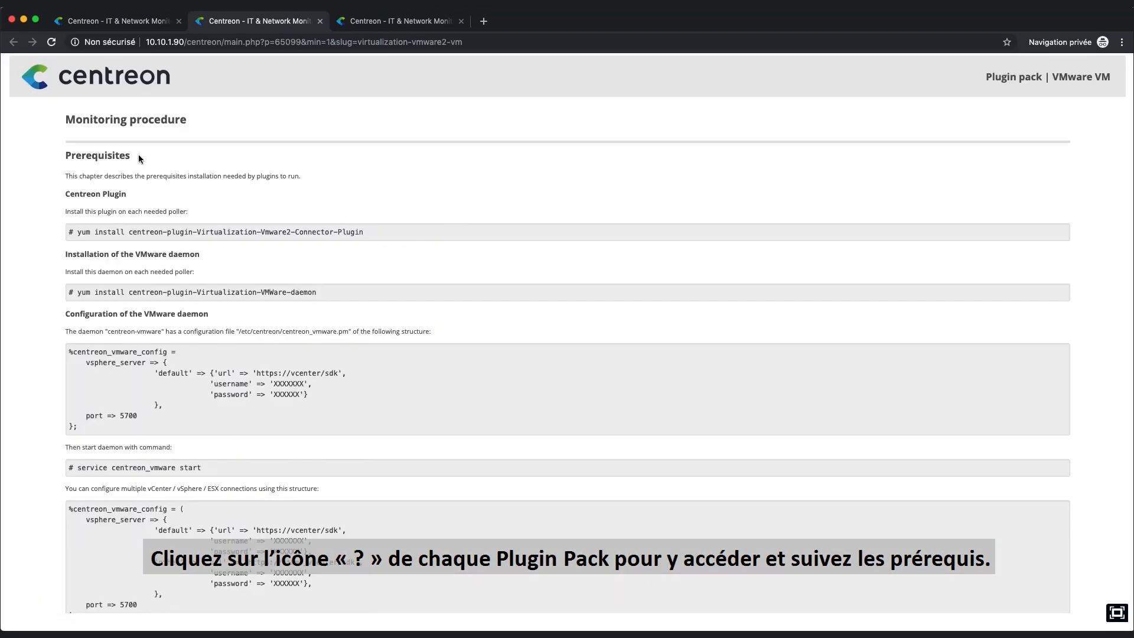
double_click(97, 155)
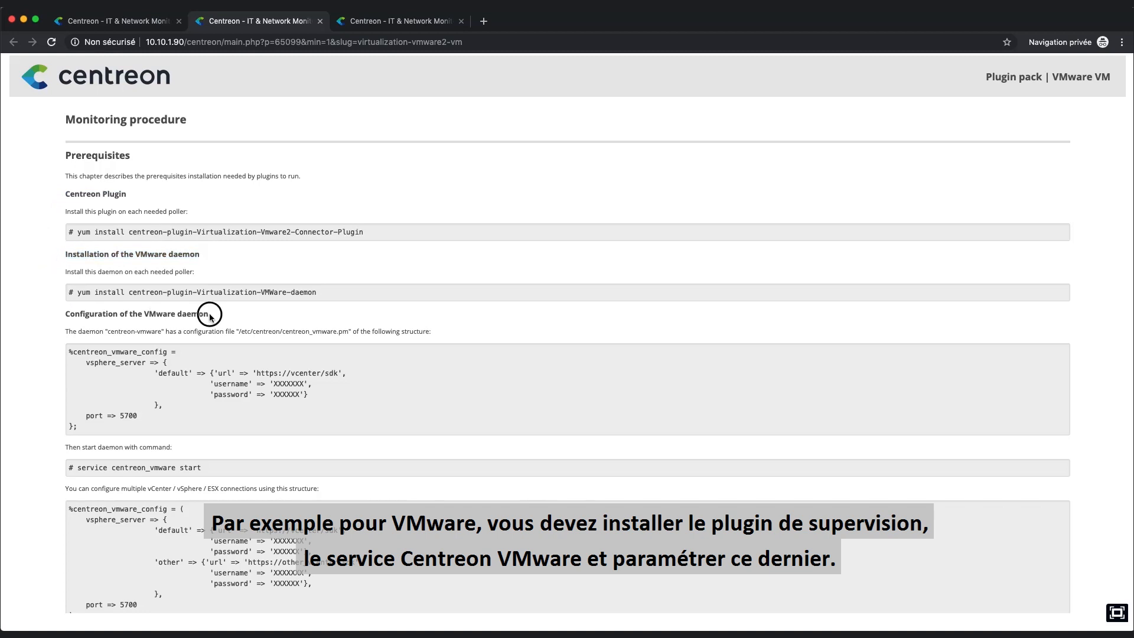
double_click(135, 314)
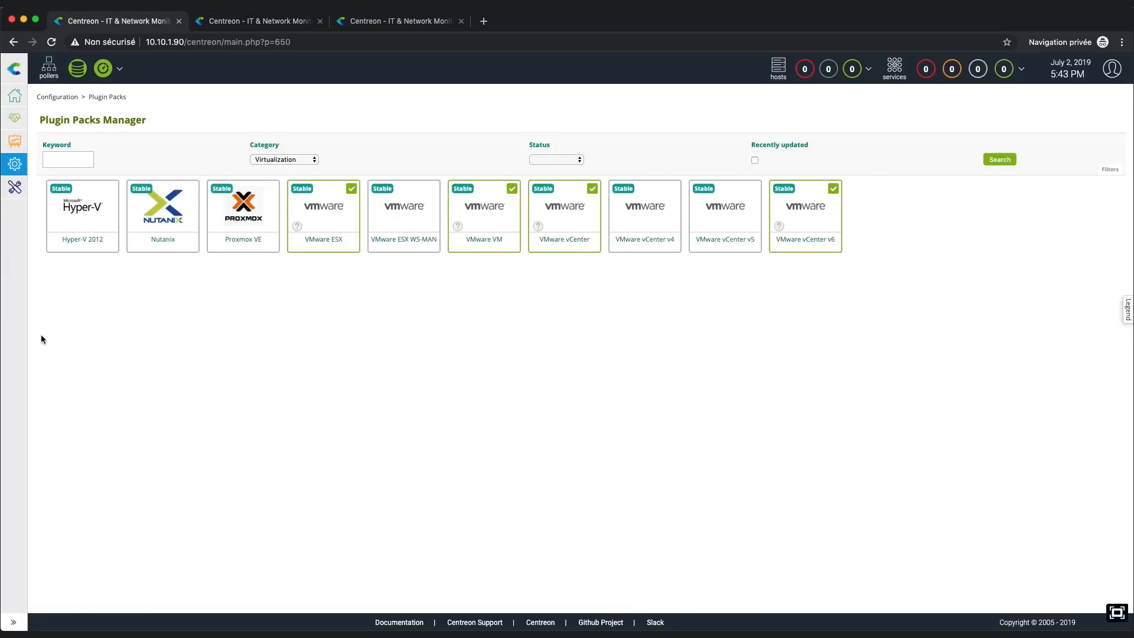
Start adding a new host under Configuration > Hosts
click(15, 164)
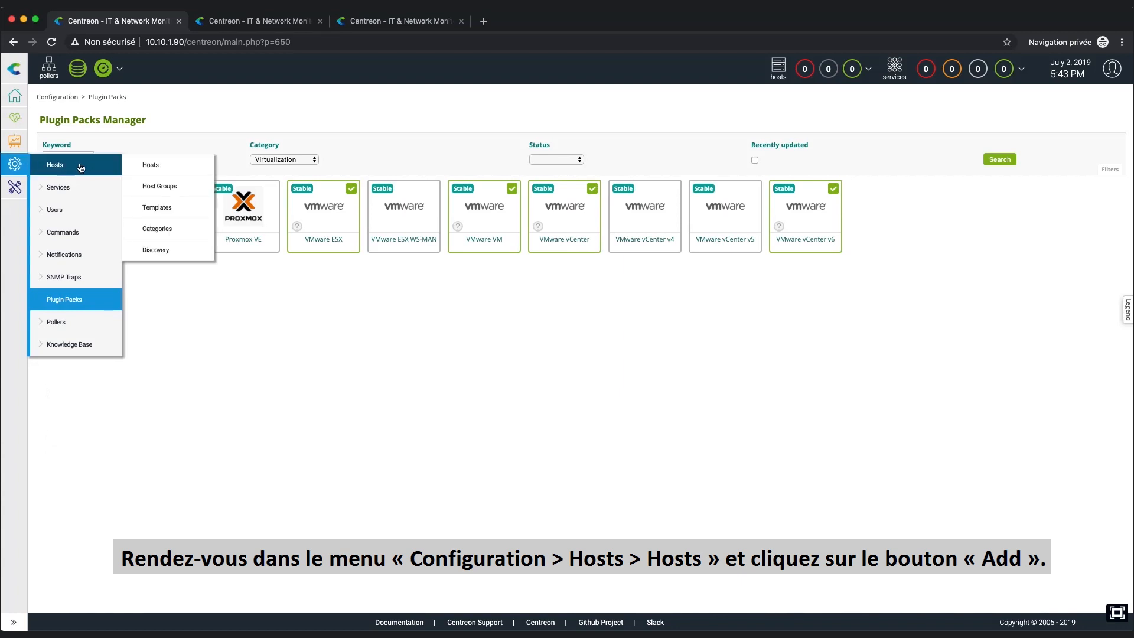
click(150, 164)
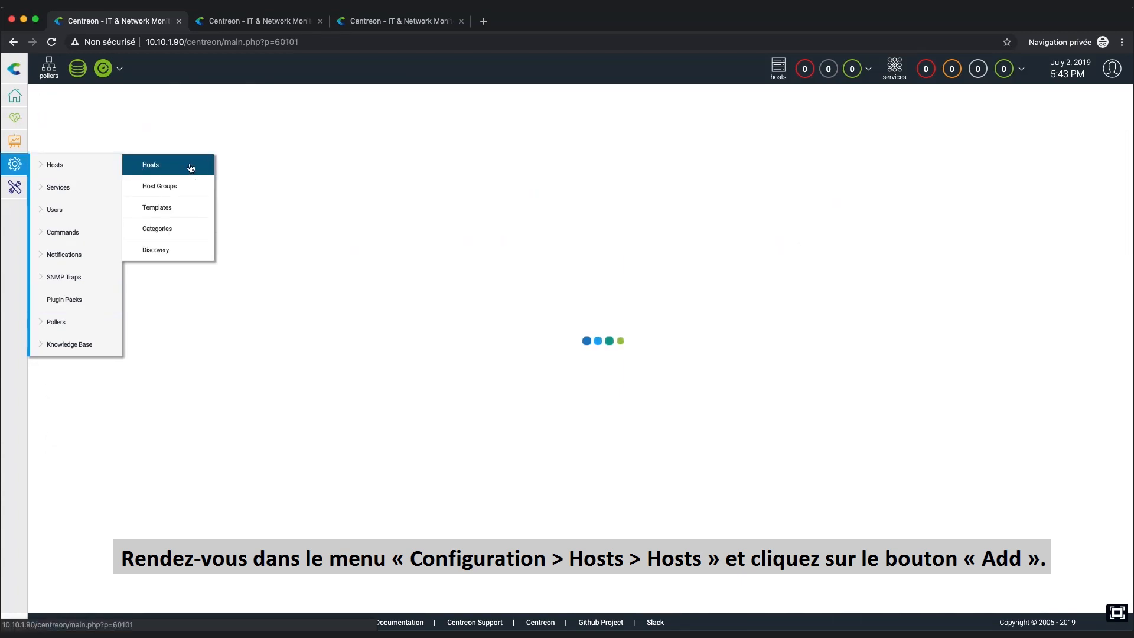
click(151, 165)
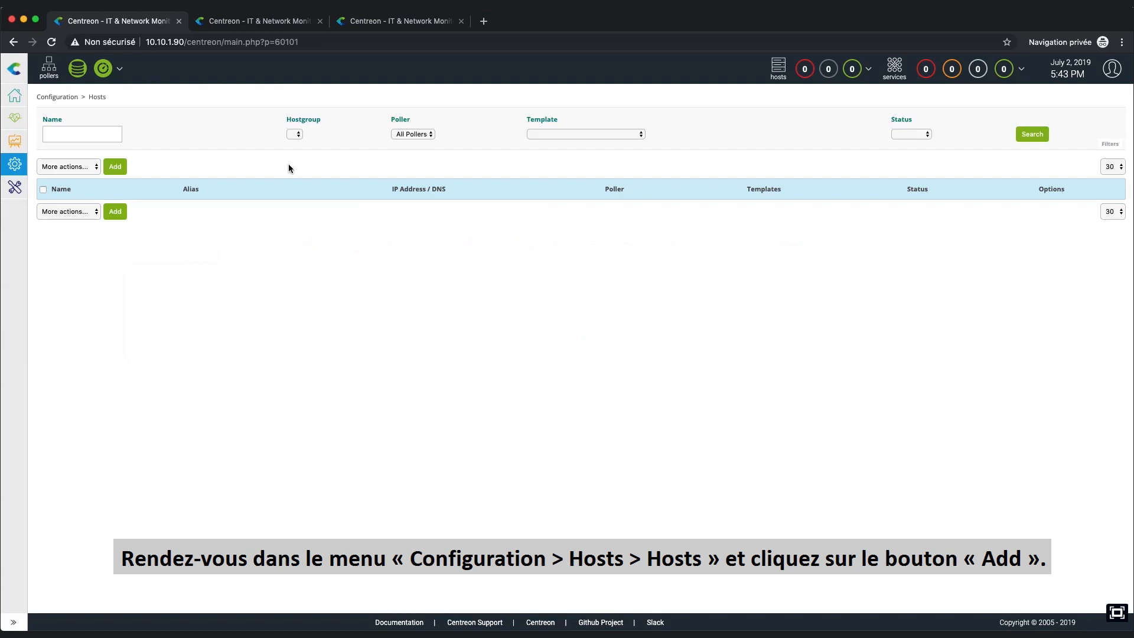
click(114, 167)
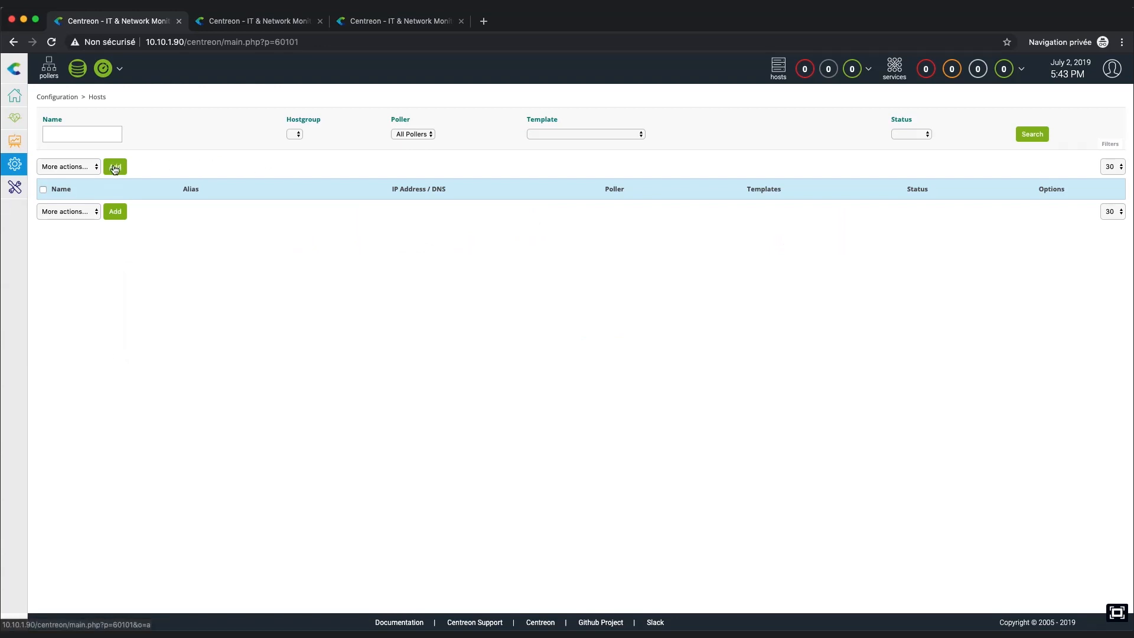
click(114, 167)
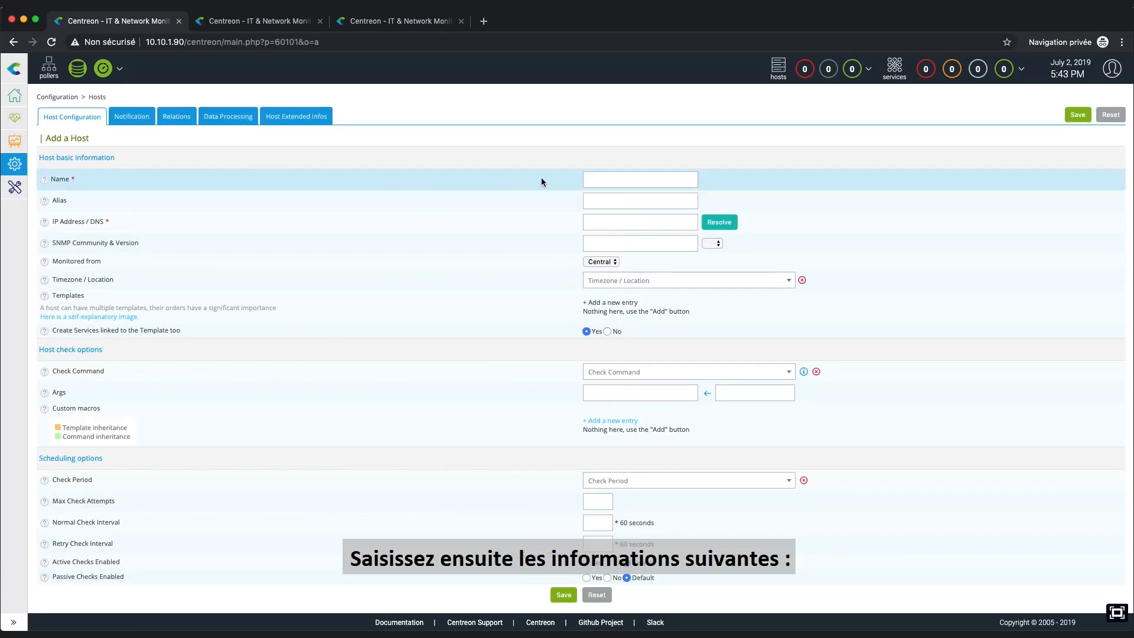
Enter name 'vcenter', alias 'My vCenter' and address 192.168.0.1
click(639, 179)
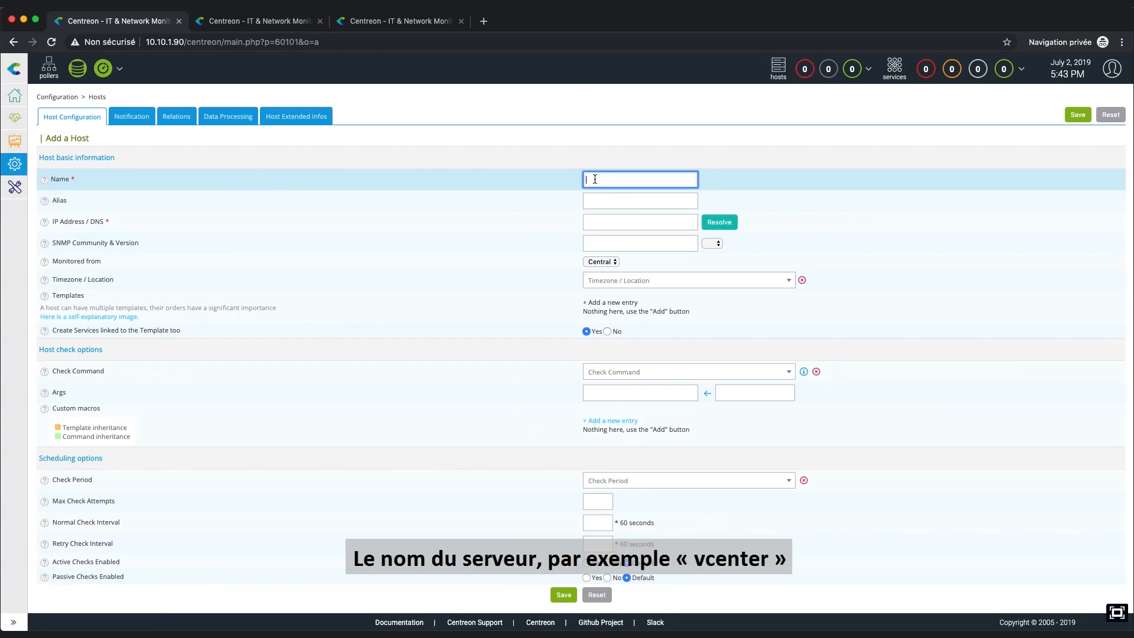
text(vcenter)
click(641, 201)
text(M)
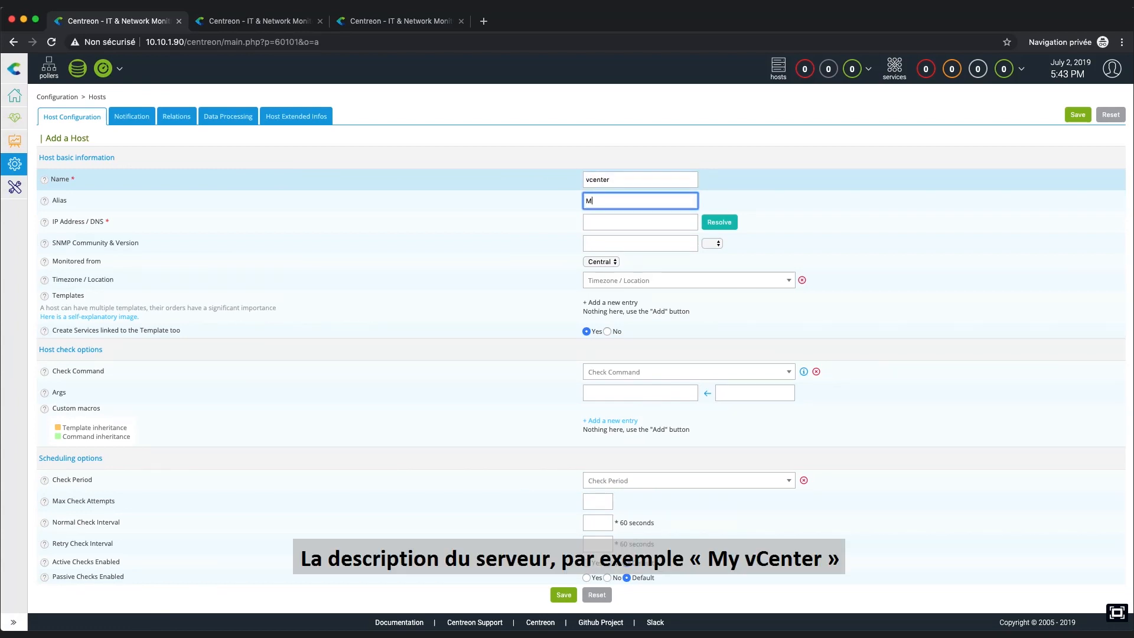
text(y vCenter)
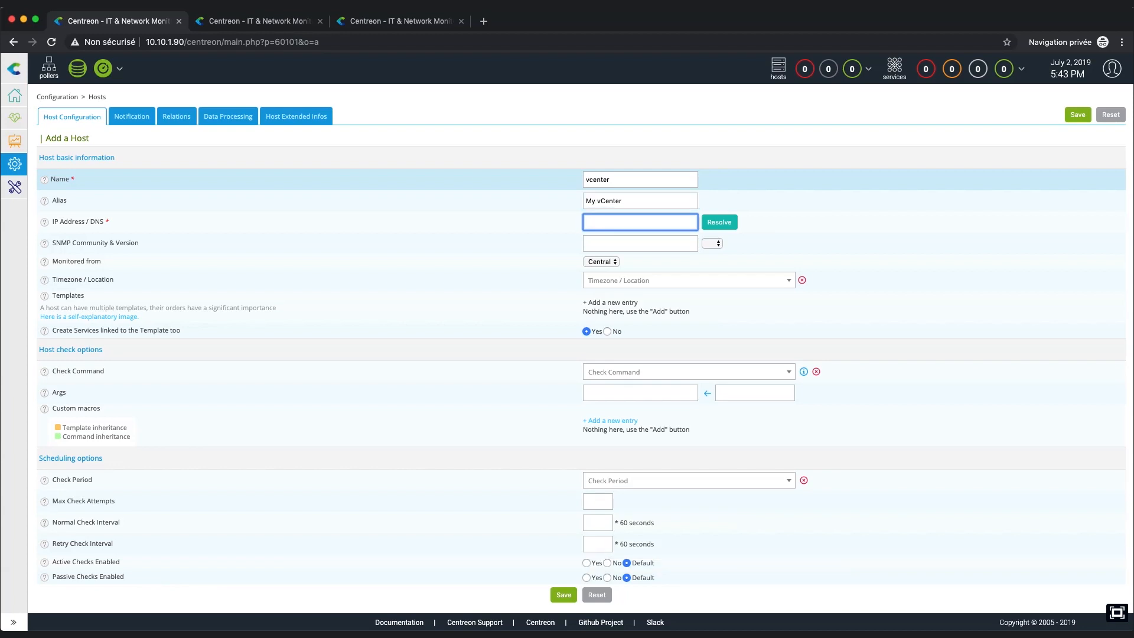
text(192.168.0.1)
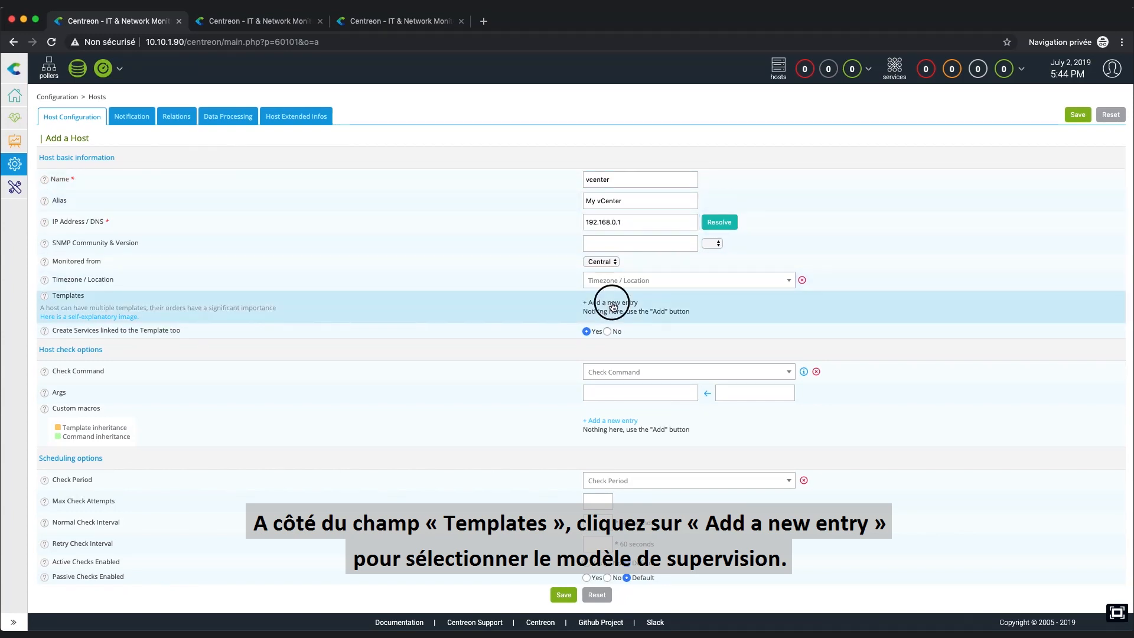
Add the Virt-VMWare2-VCenter-6-custom template to the host and review its container macros
click(610, 302)
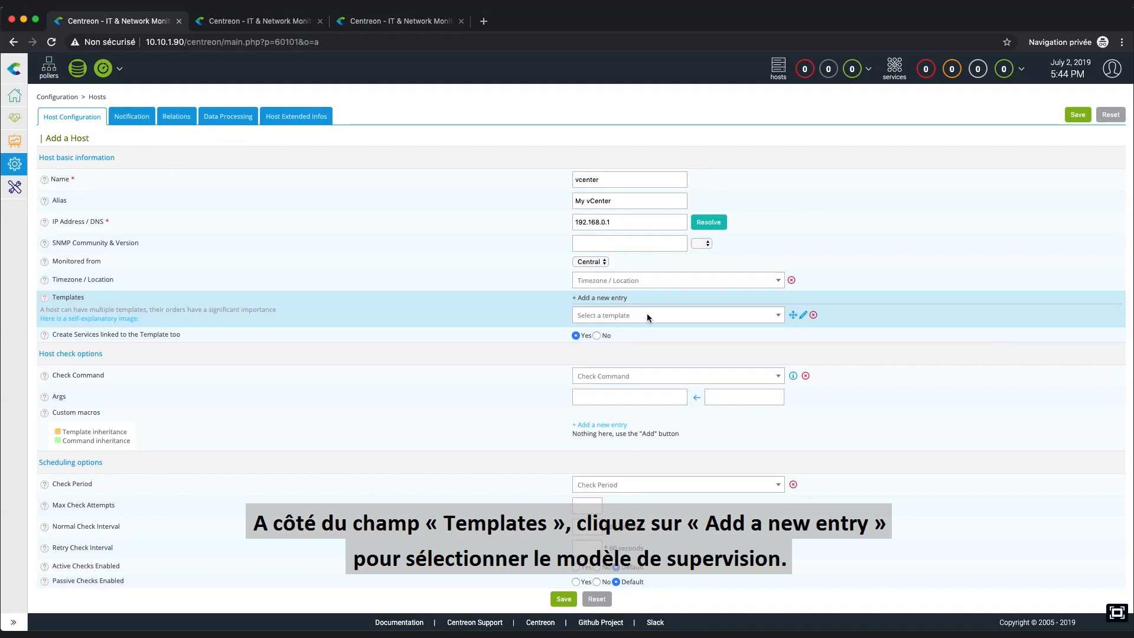
click(673, 315)
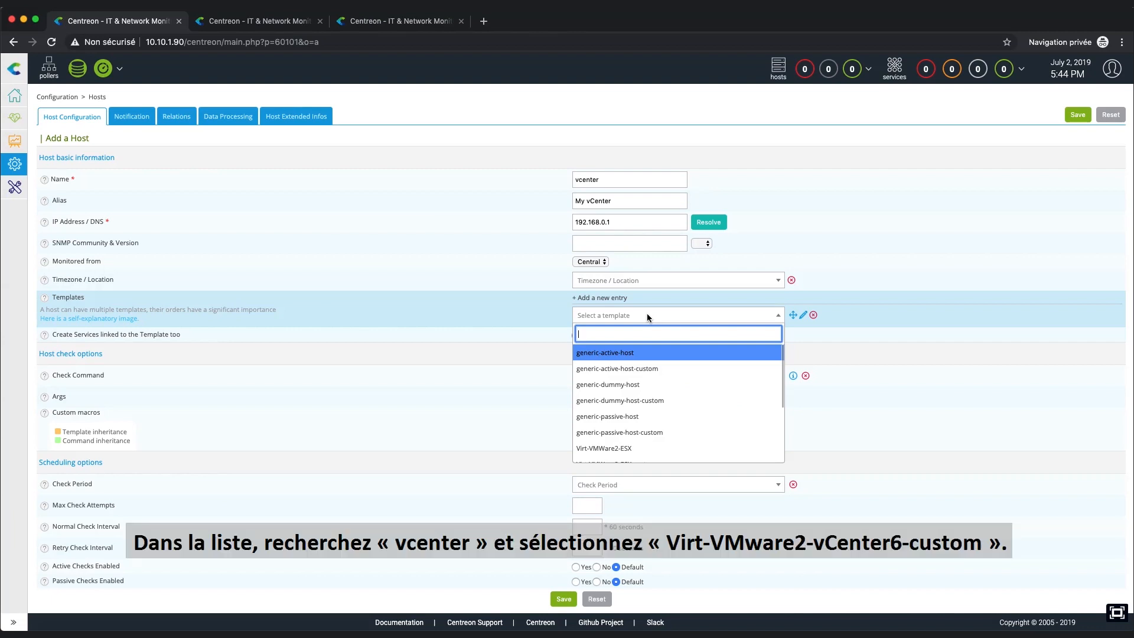
text(vcenter)
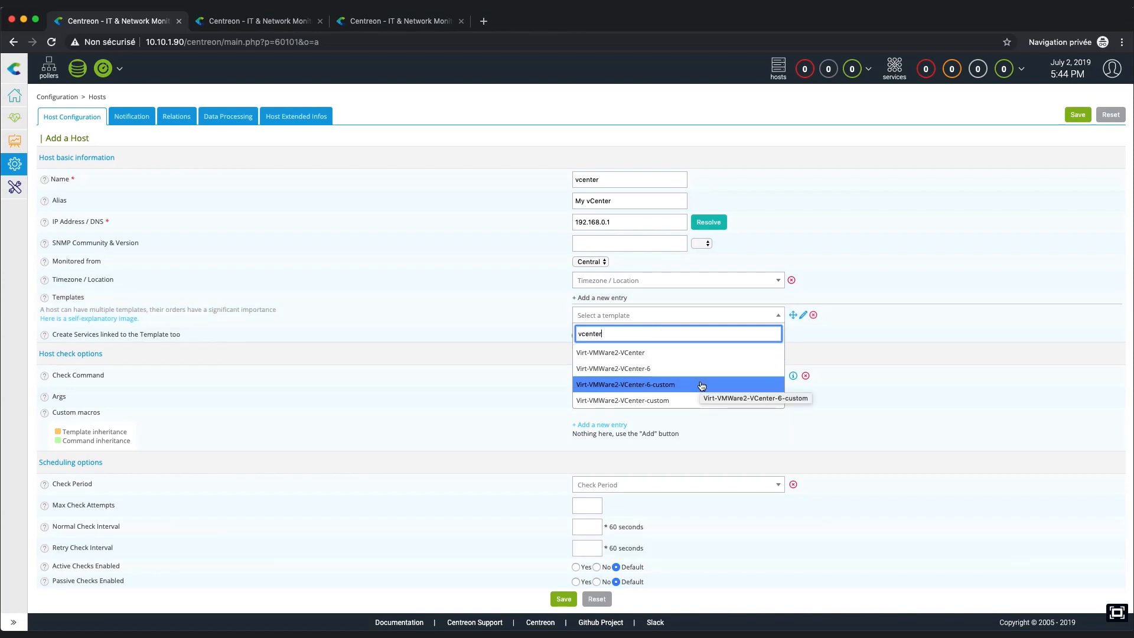
click(625, 384)
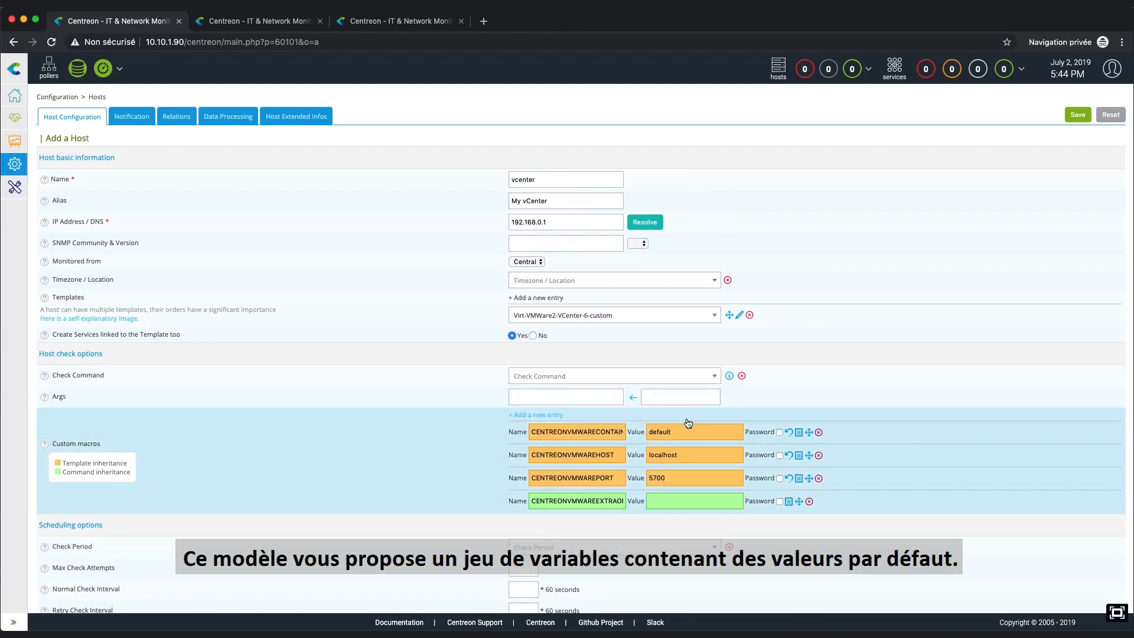
click(693, 431)
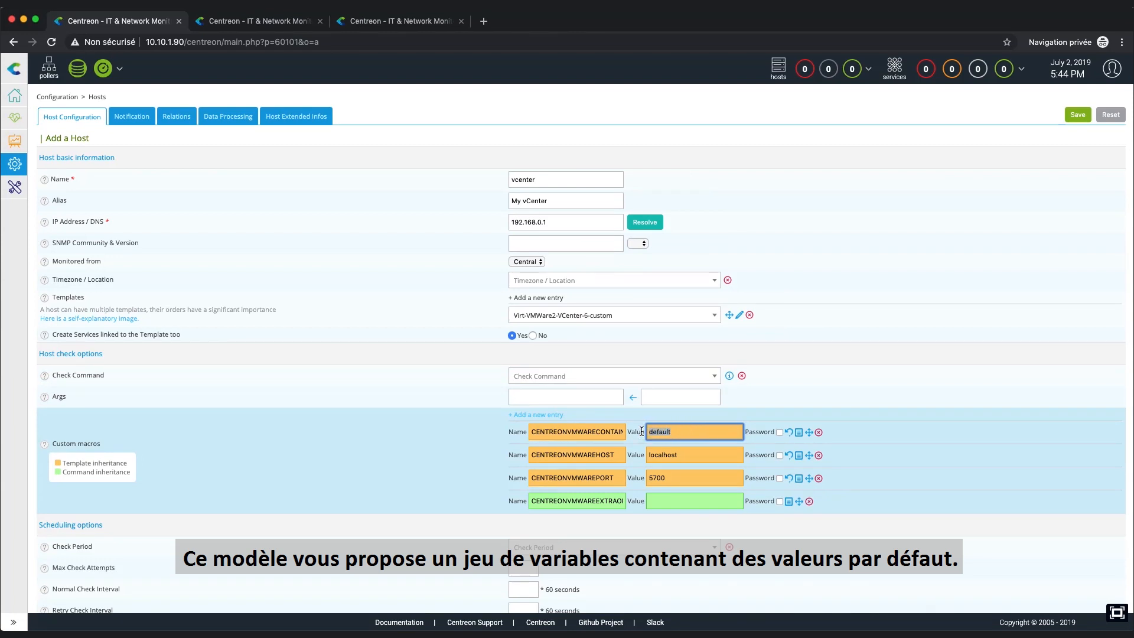
click(693, 455)
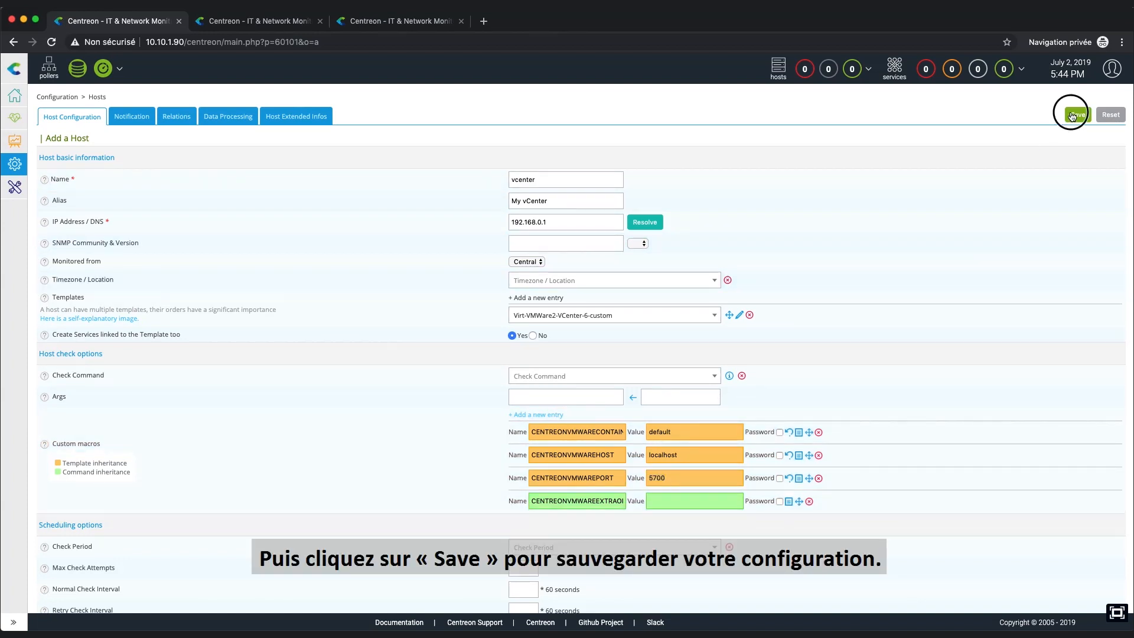
Save the vcenter host and bring up the Configuration menu
click(1072, 115)
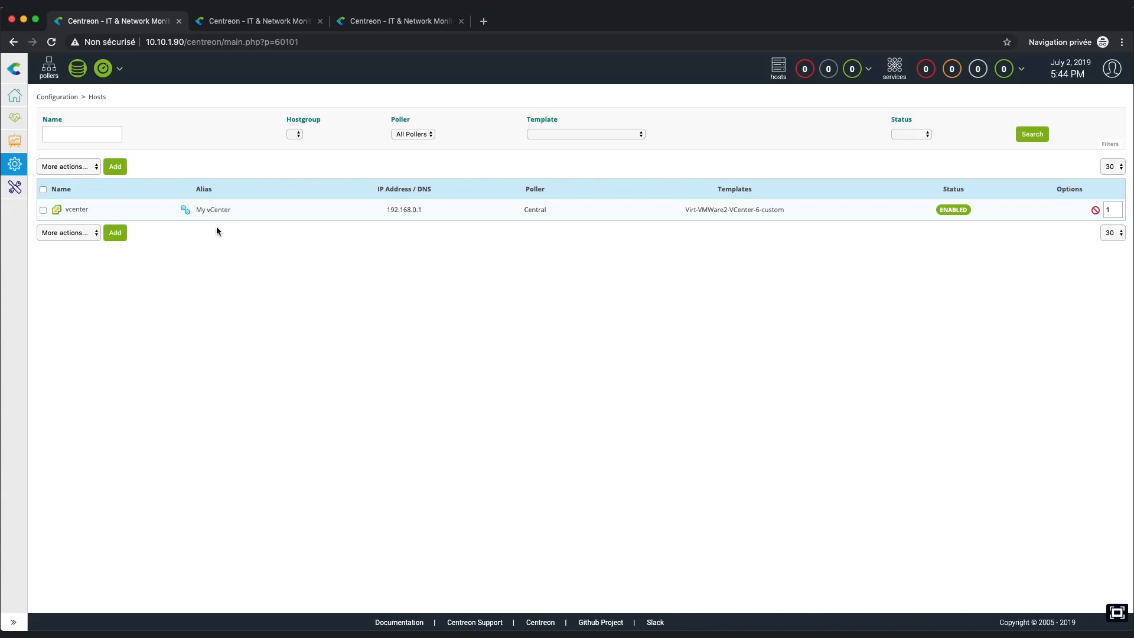
click(14, 165)
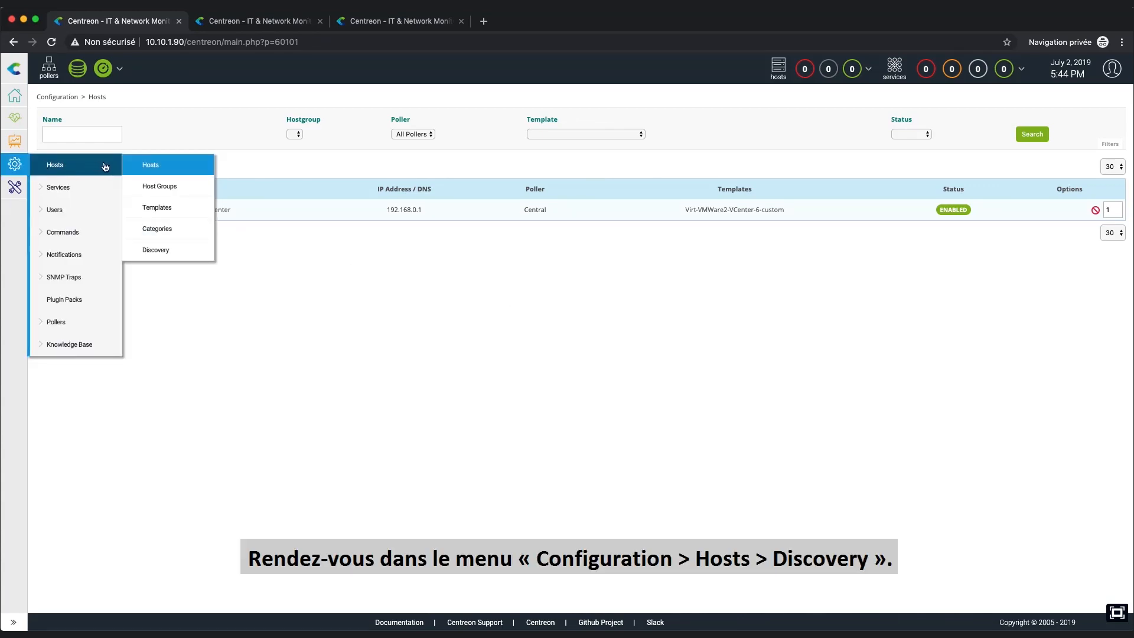
Create a host discovery job using the VMware ESX provider
click(155, 250)
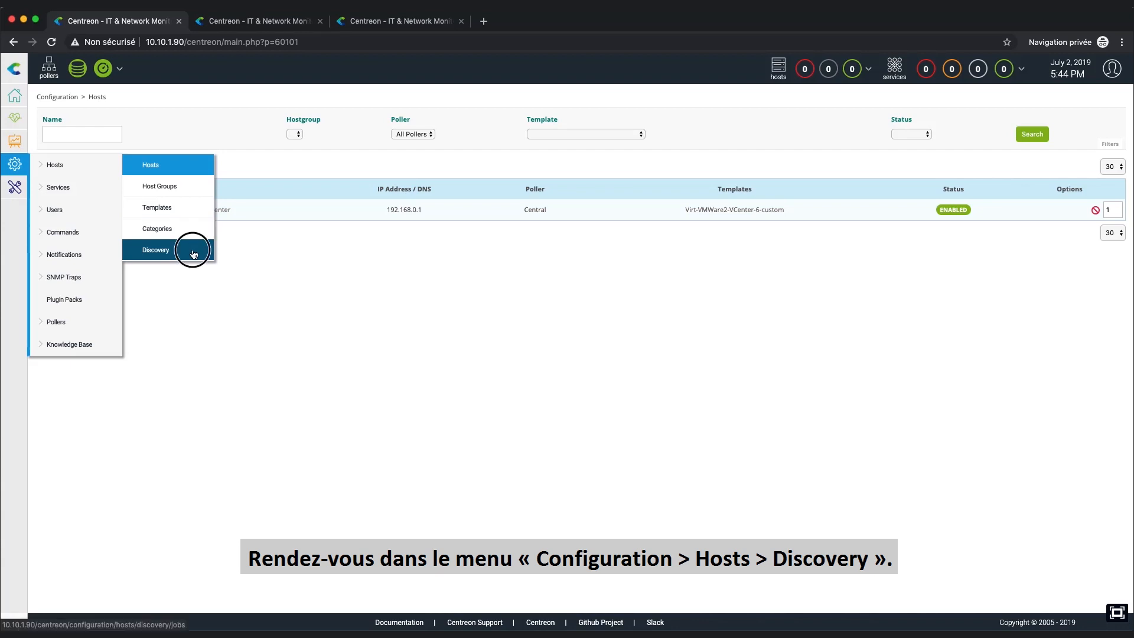
click(155, 250)
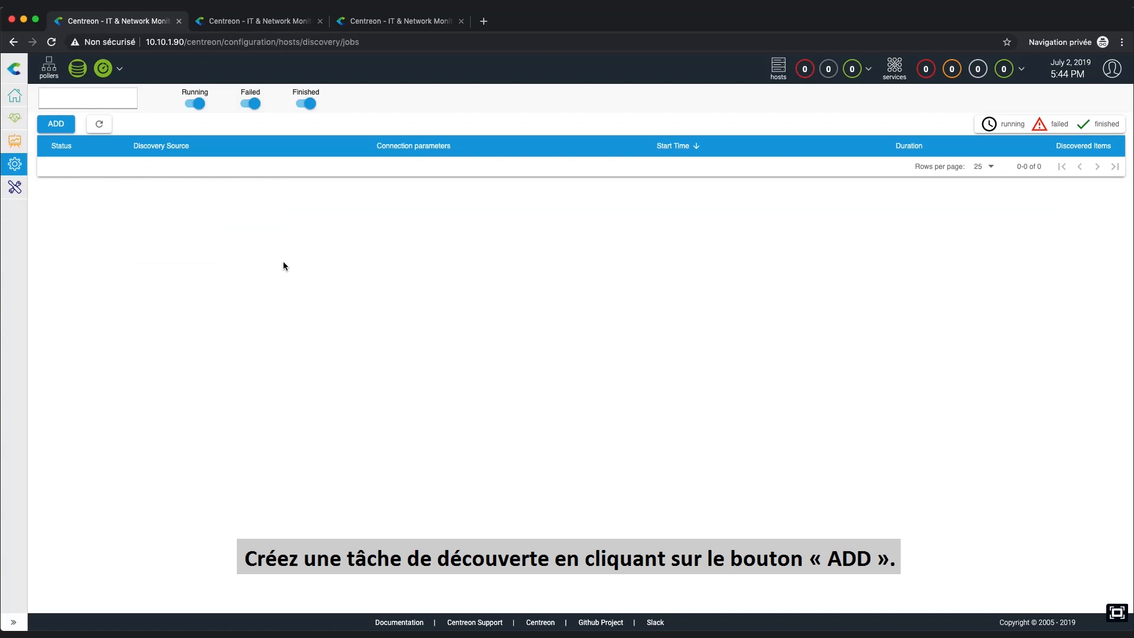
click(55, 124)
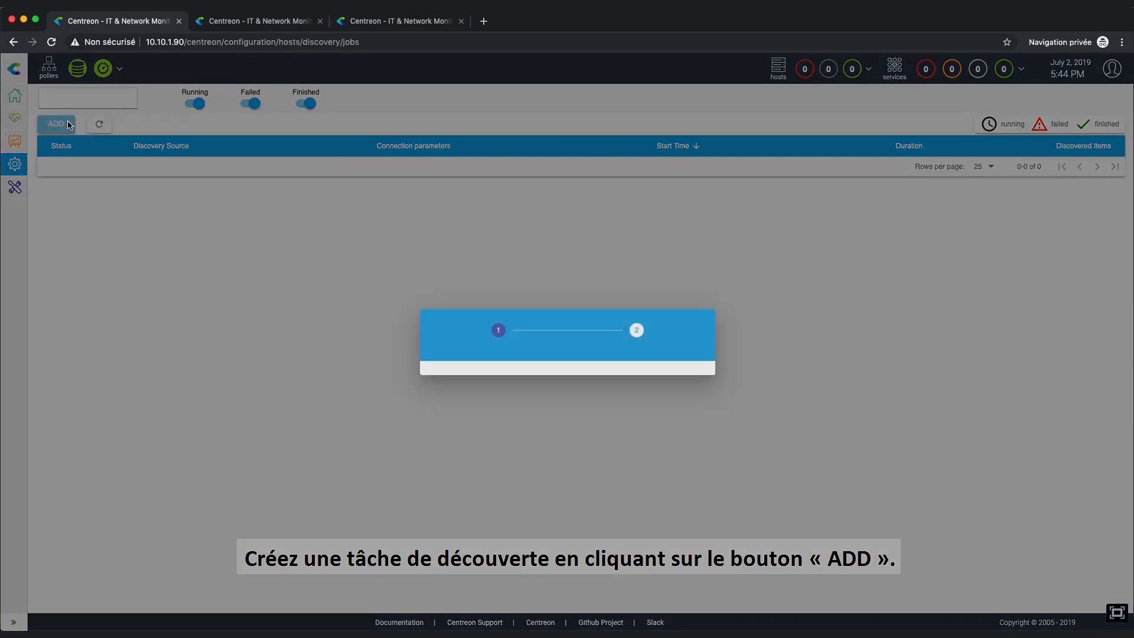
click(56, 123)
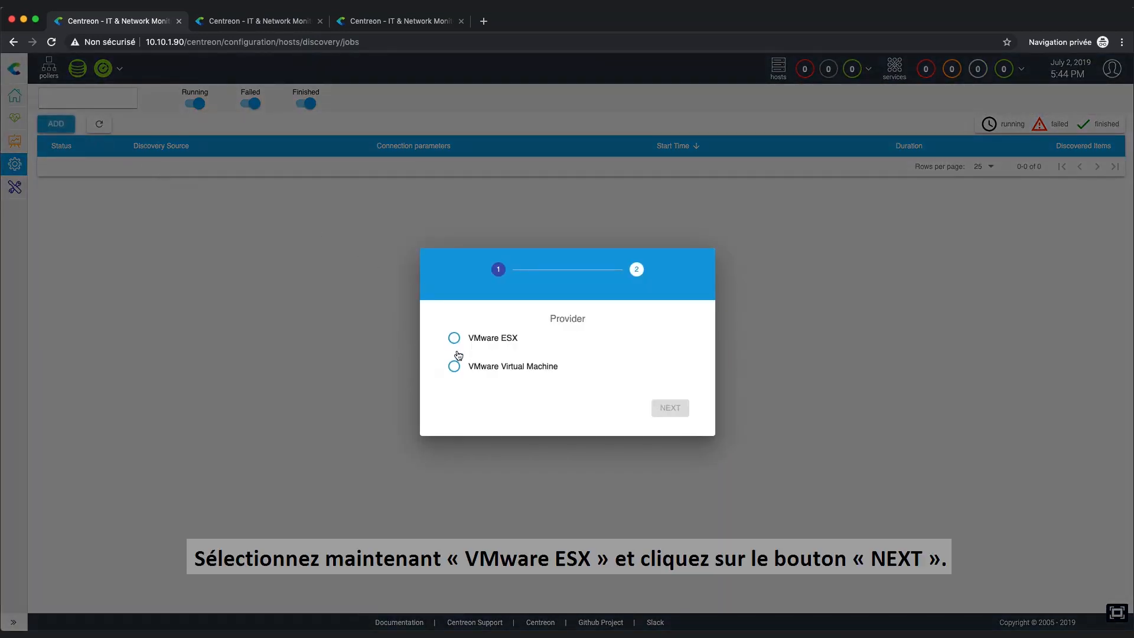
click(454, 338)
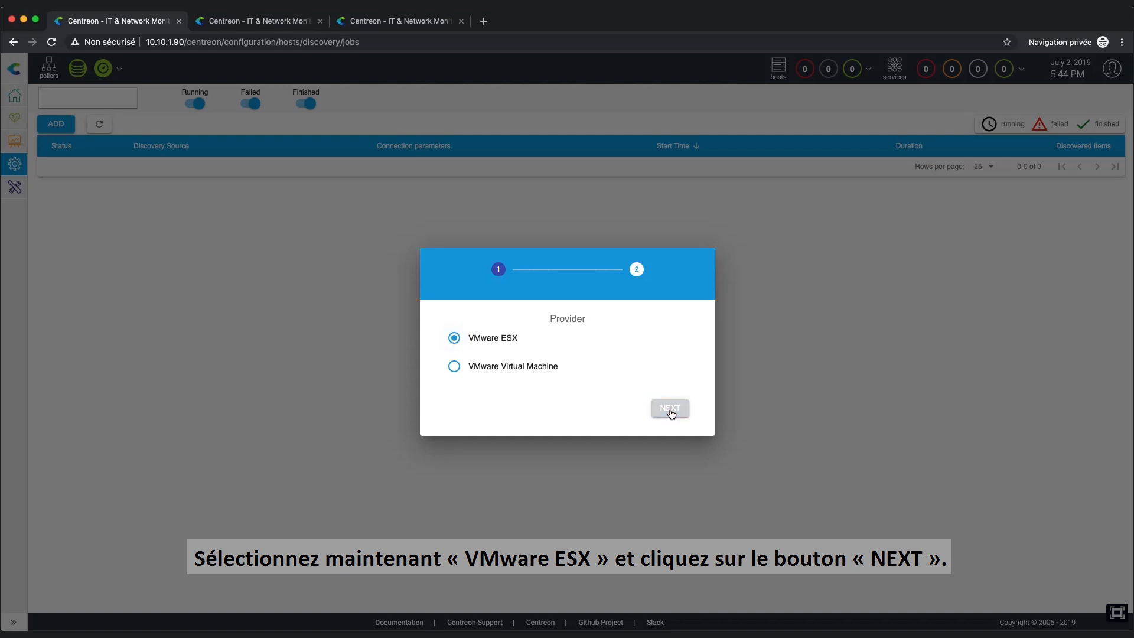
click(669, 408)
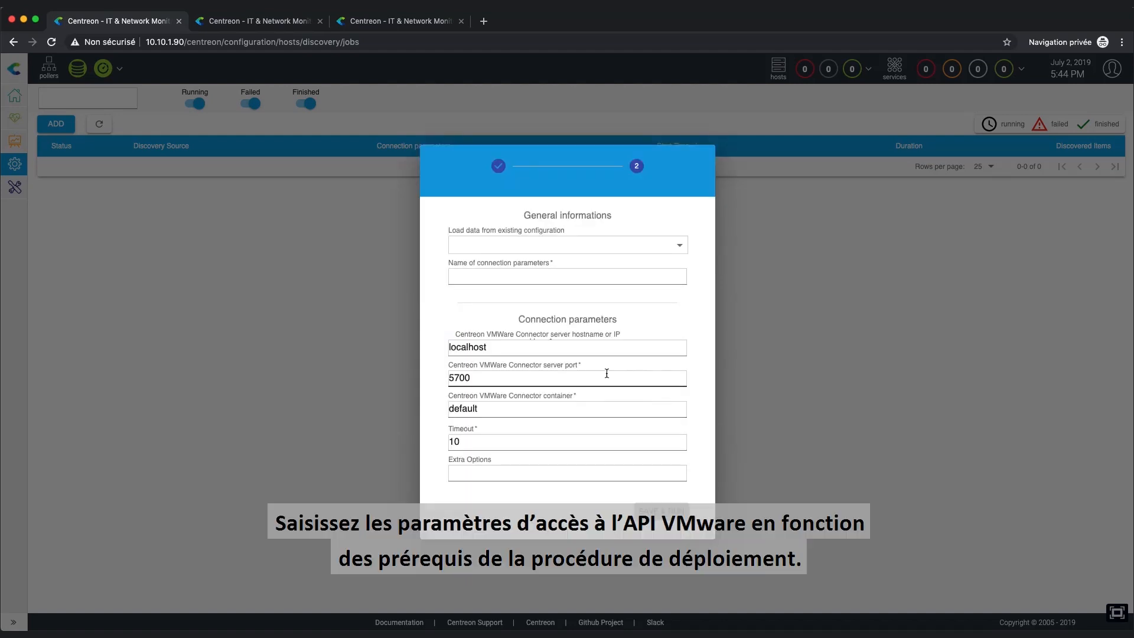
Name the connection 'vSphere Paris', check the connector container, and run the discovery
click(567, 275)
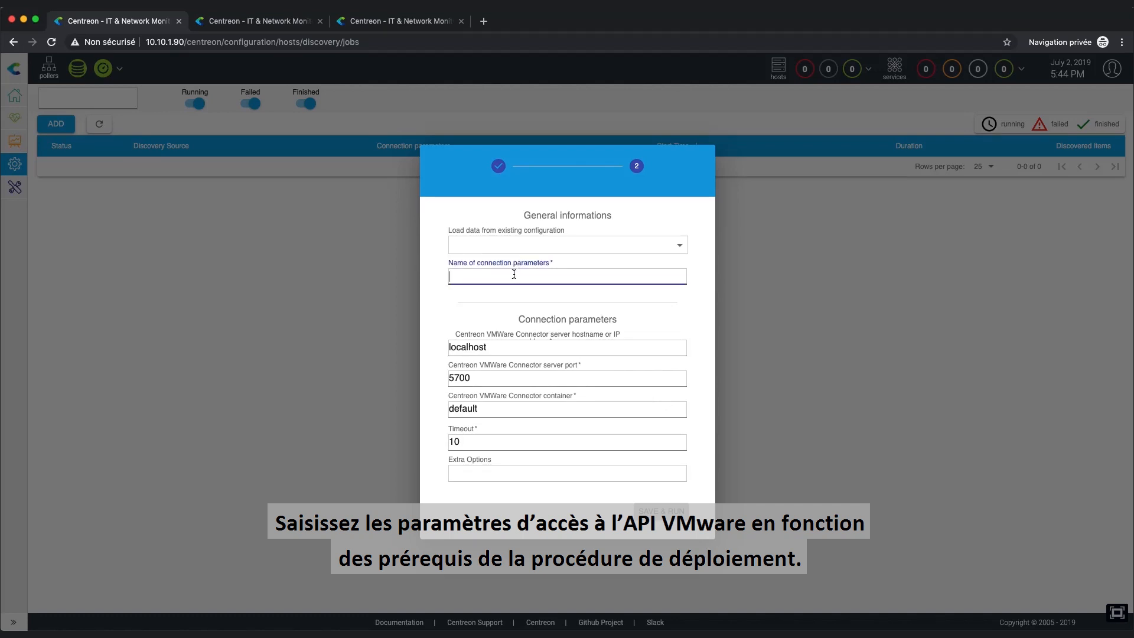
text(vSphere)
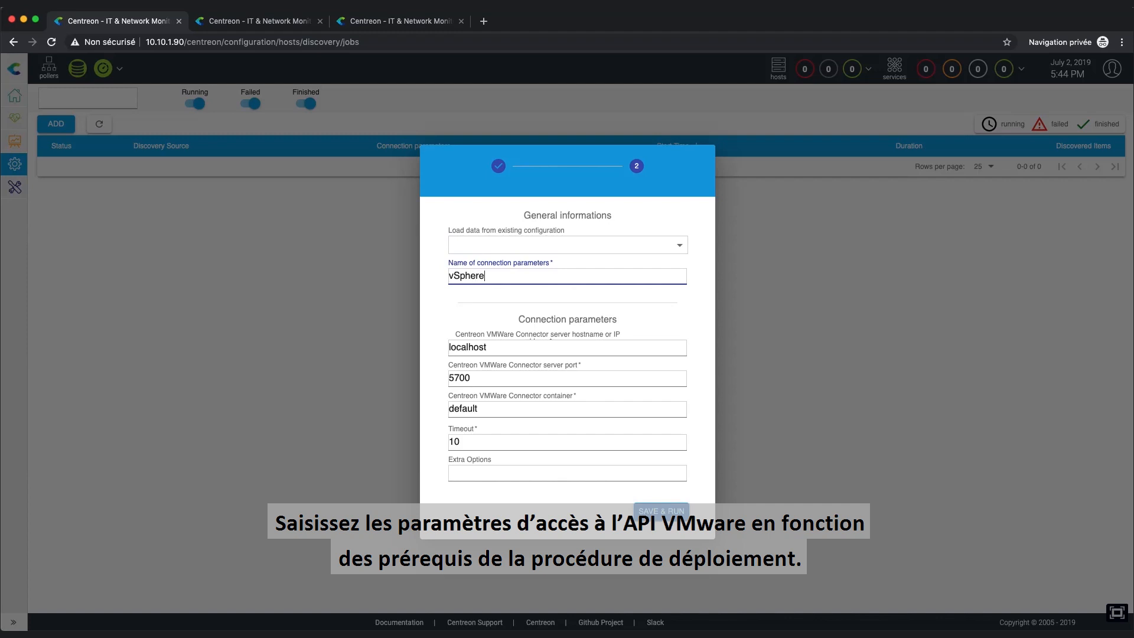
text(Paris)
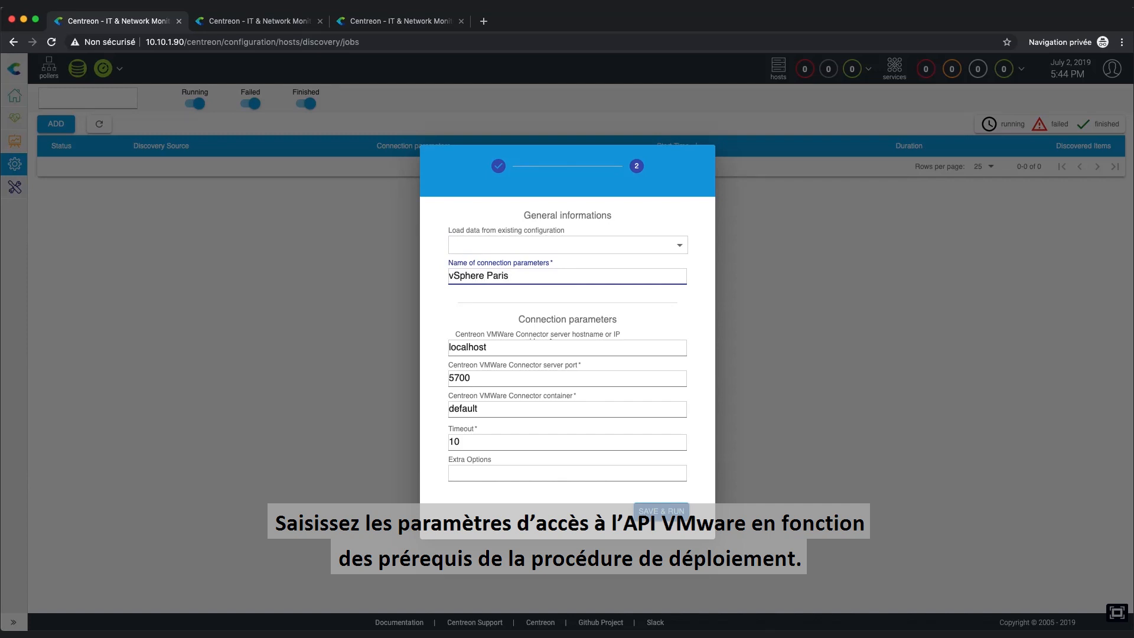
triple_click(467, 348)
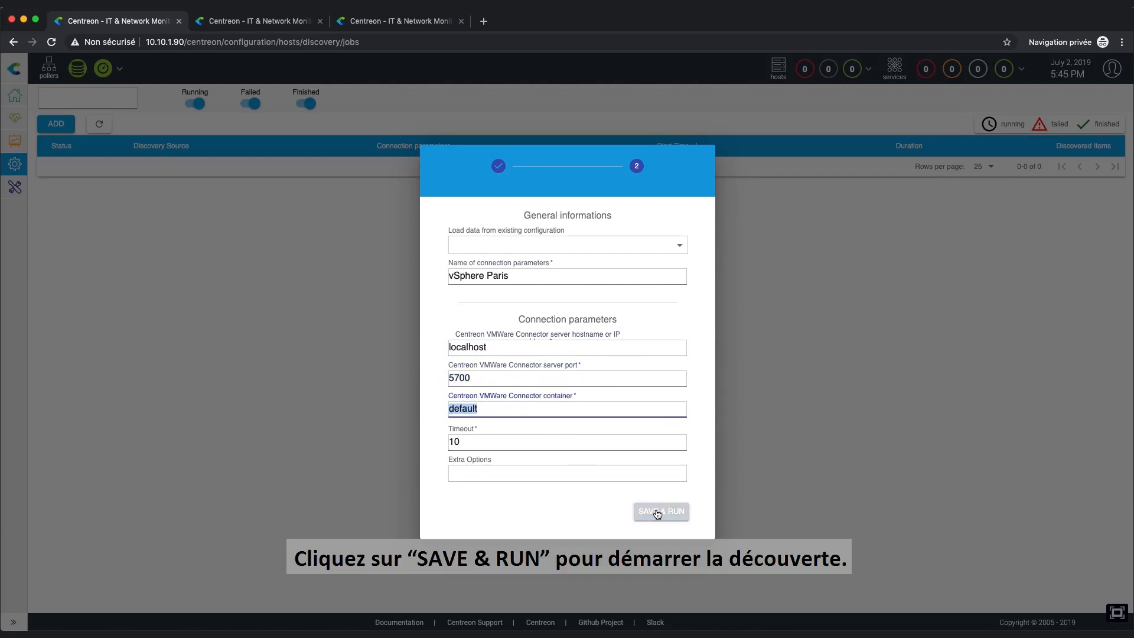
click(660, 512)
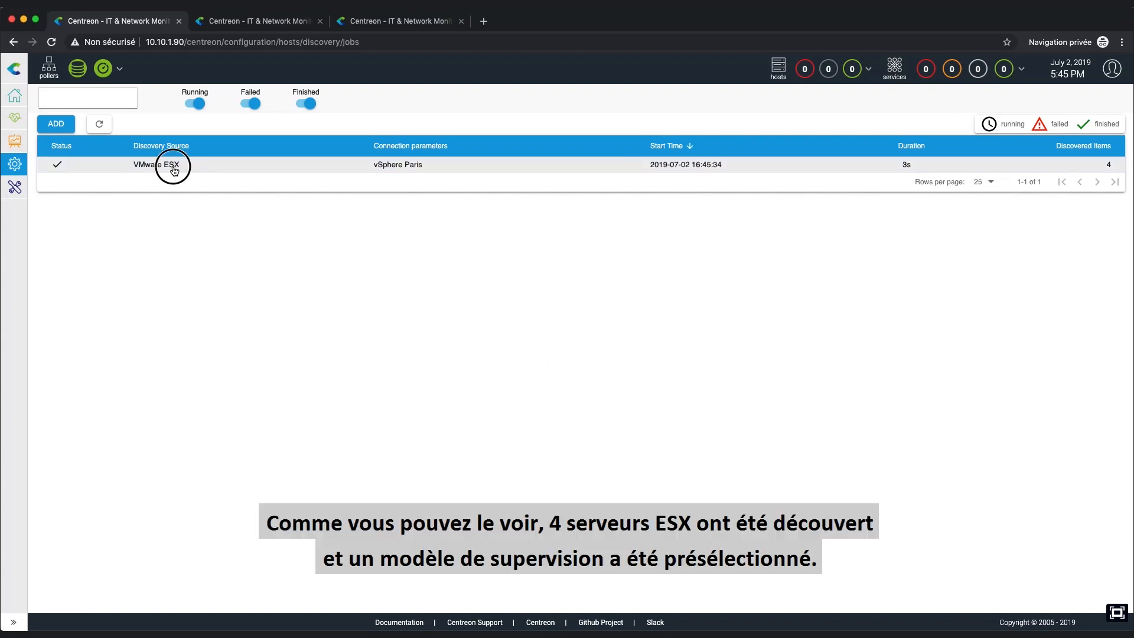
Open the vSphere Paris job's results showing ESX-1 to ESX-4
click(156, 164)
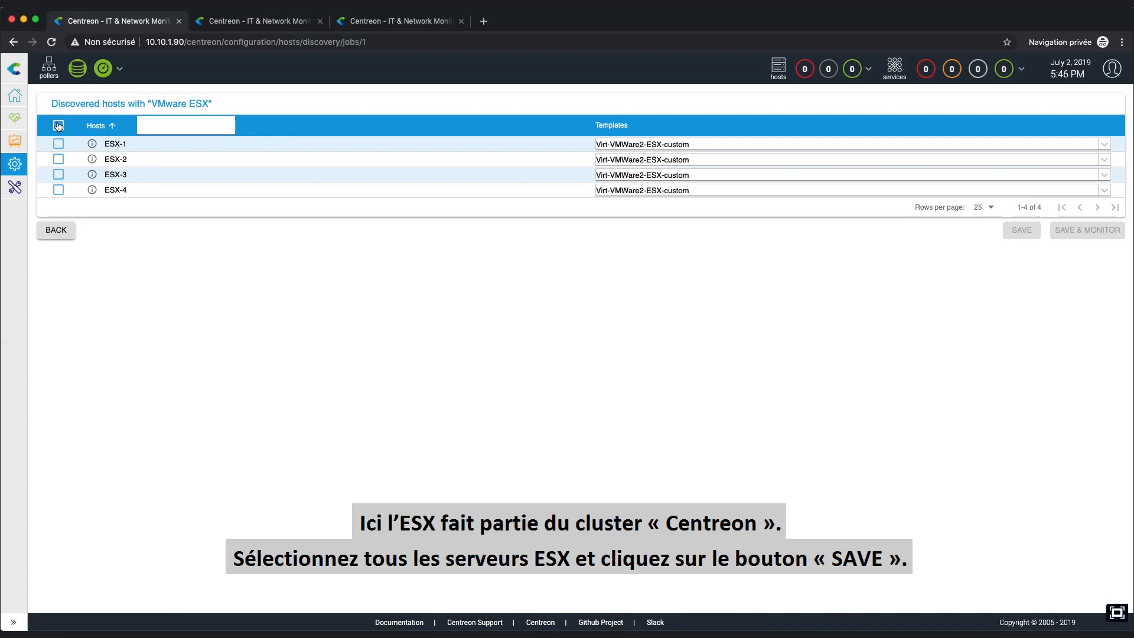
Select and save all four discovered ESX hosts, then return to the jobs list
click(58, 125)
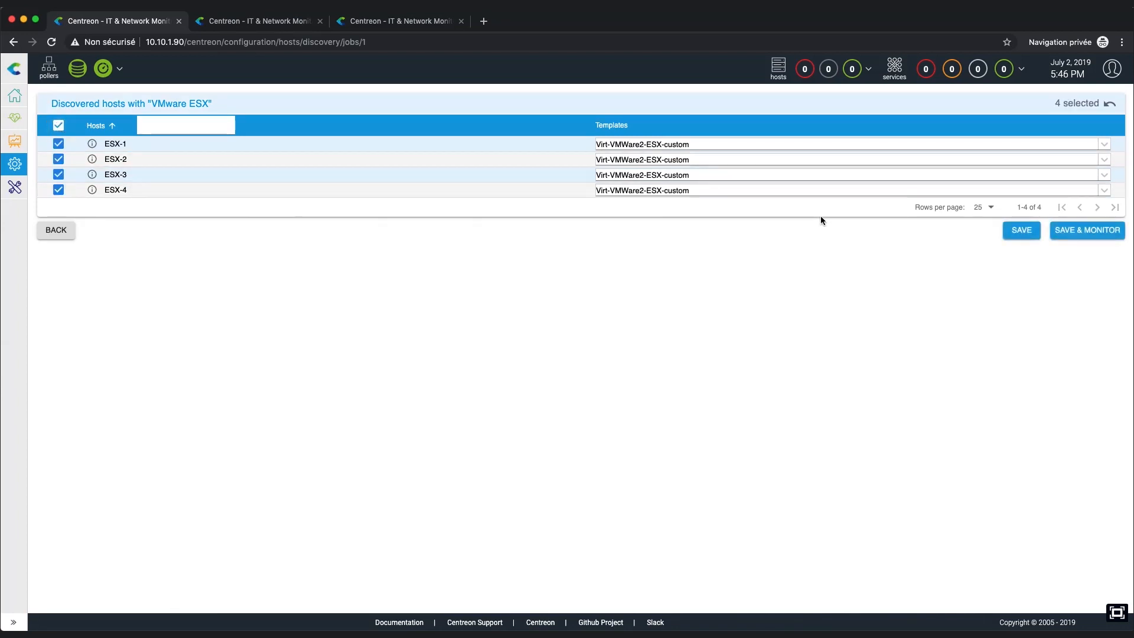
click(1022, 229)
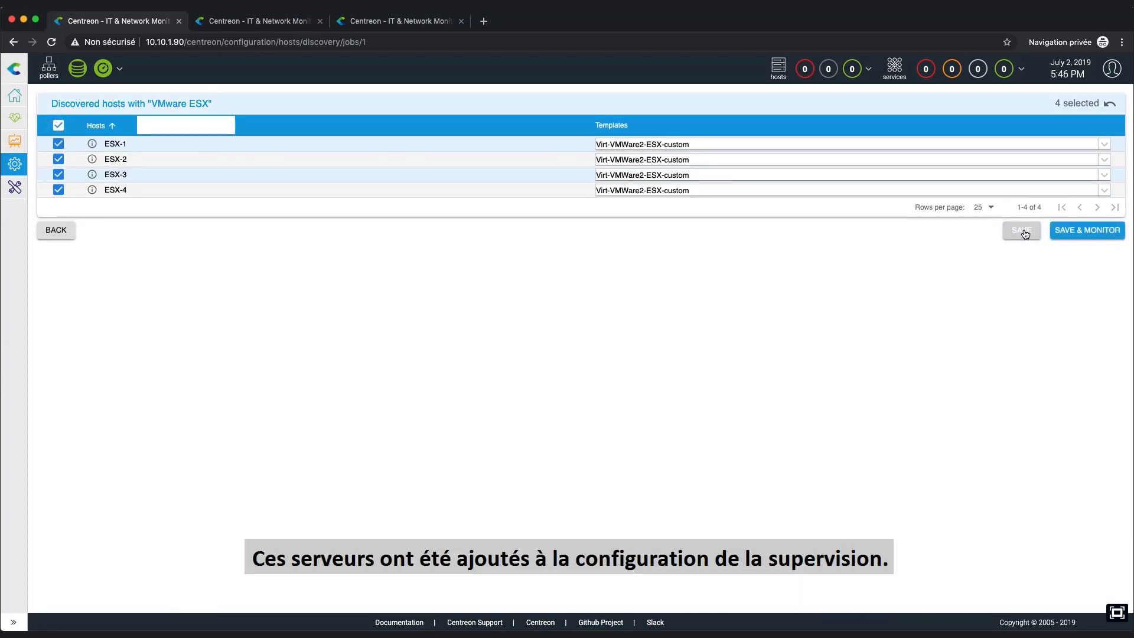
click(1020, 230)
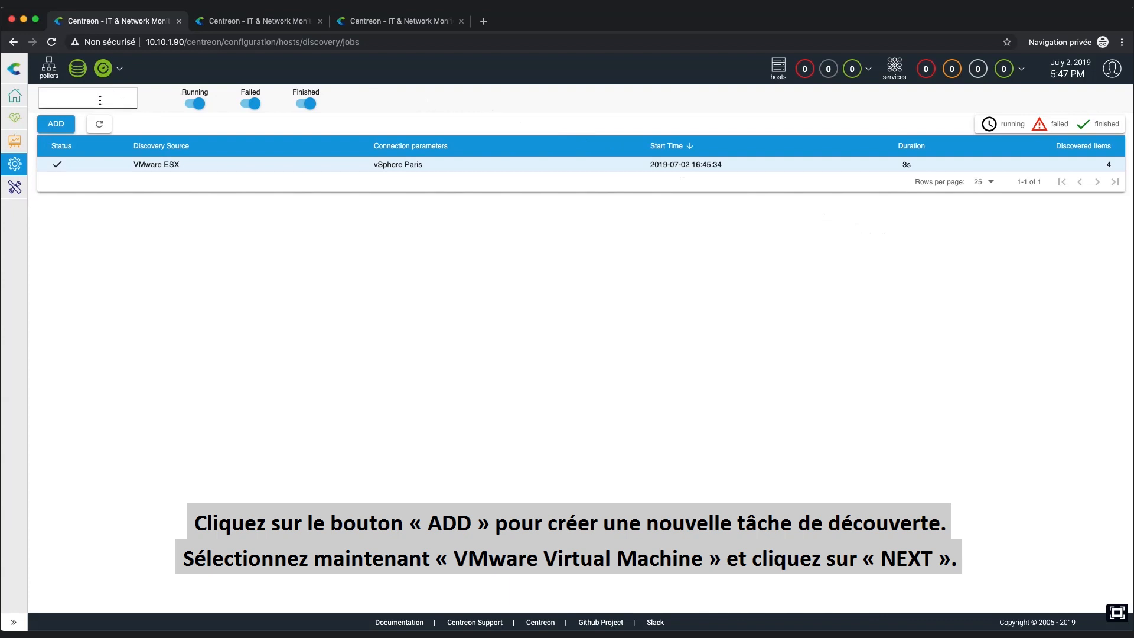
Create a new discovery job with the VMware Virtual Machine provider and advance to connection settings
click(55, 124)
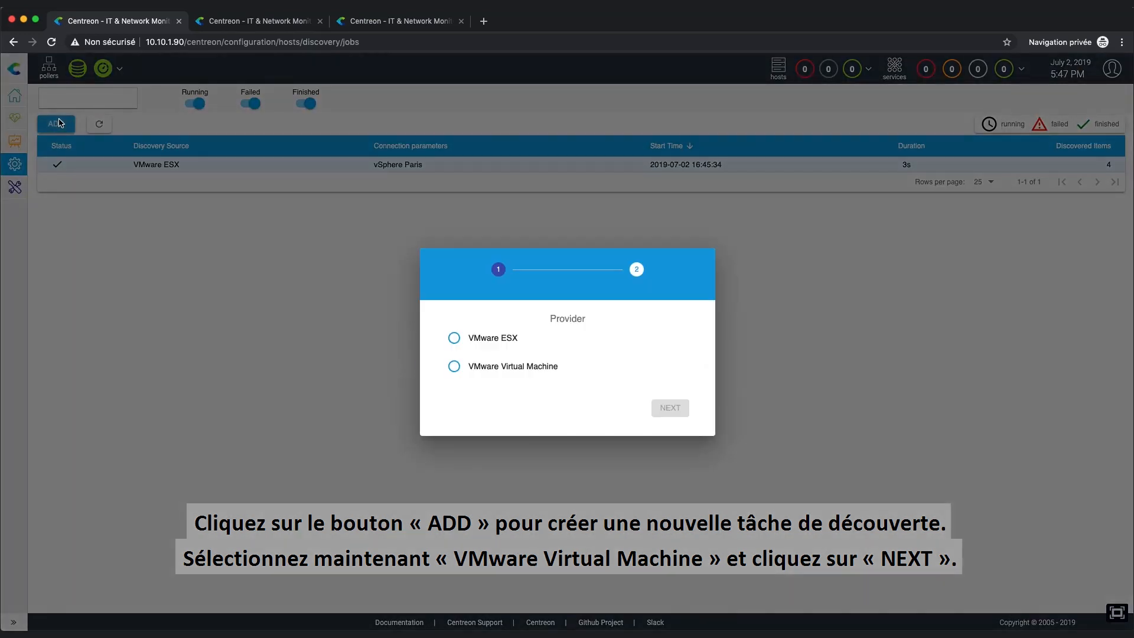
mouse_move(431, 340)
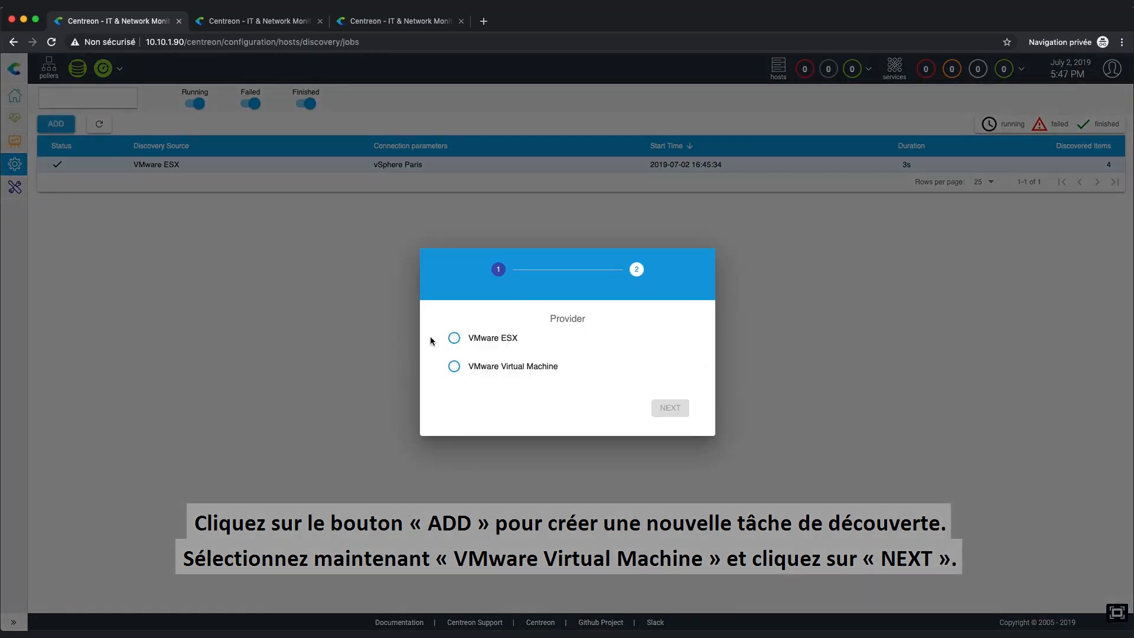
click(454, 366)
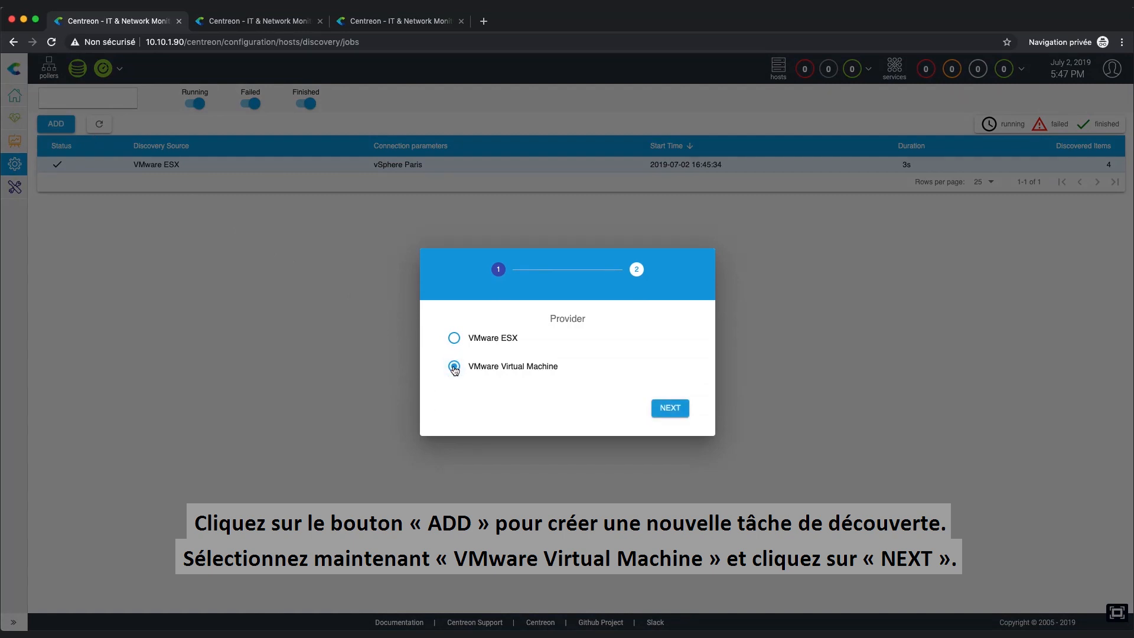
click(454, 366)
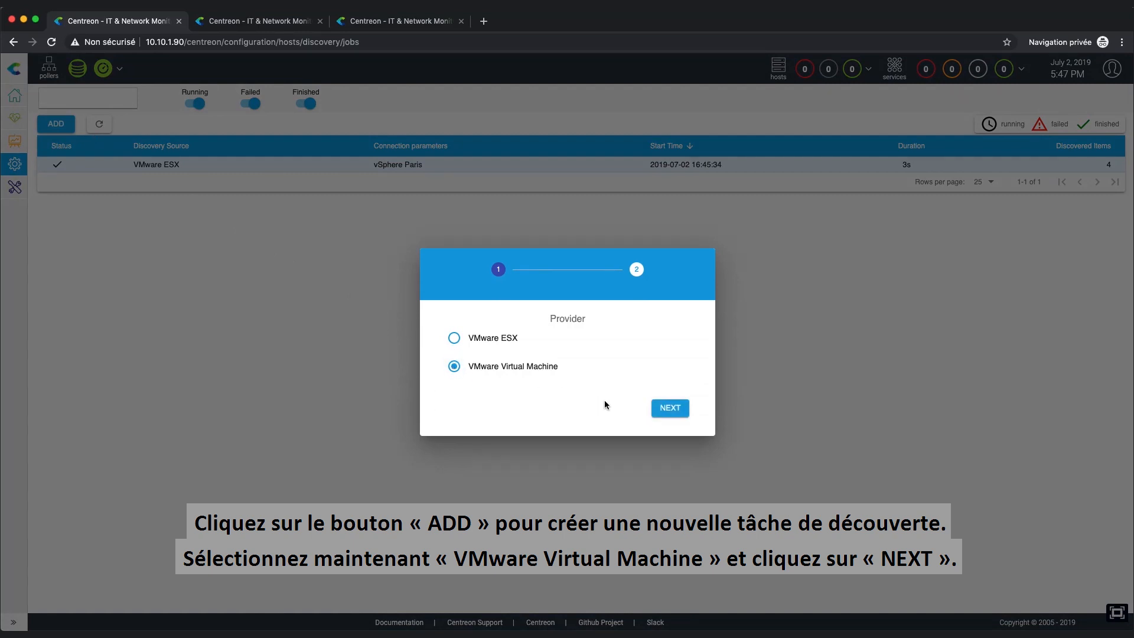
click(668, 408)
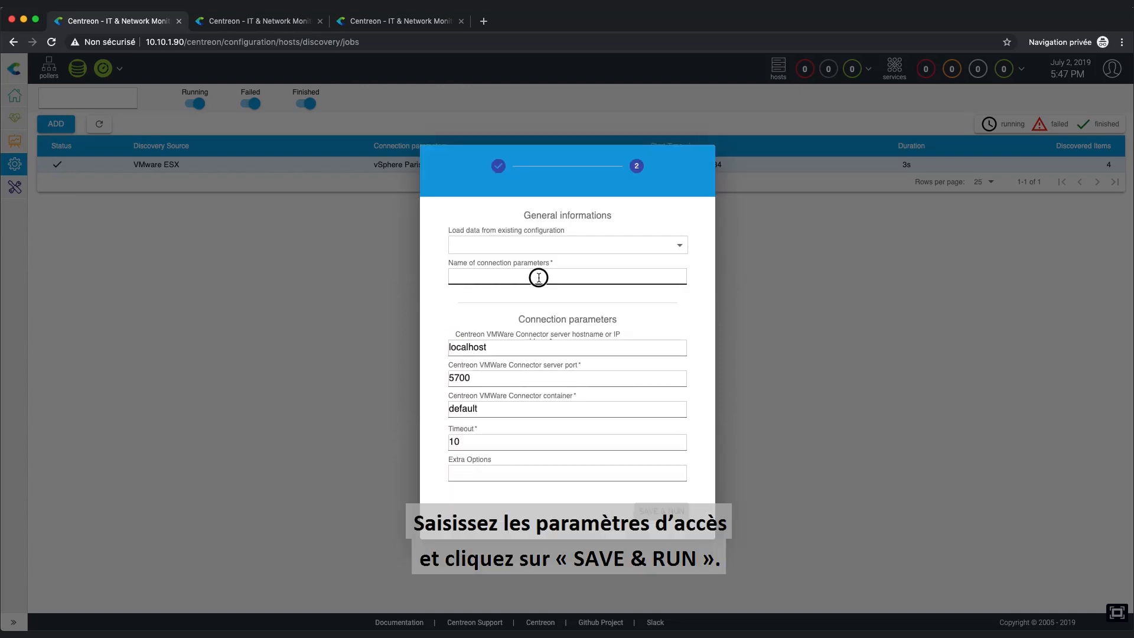
Name the connection parameters 'vSphere Paris', keep defaults, and save and run the discovery
text(V)
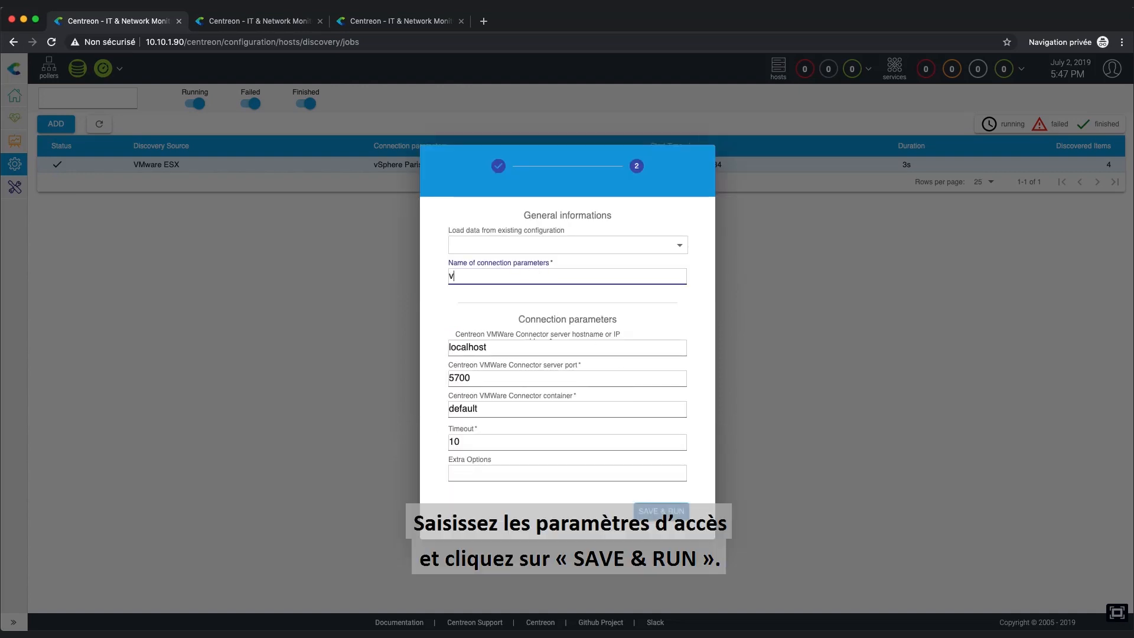
text(Sphere)
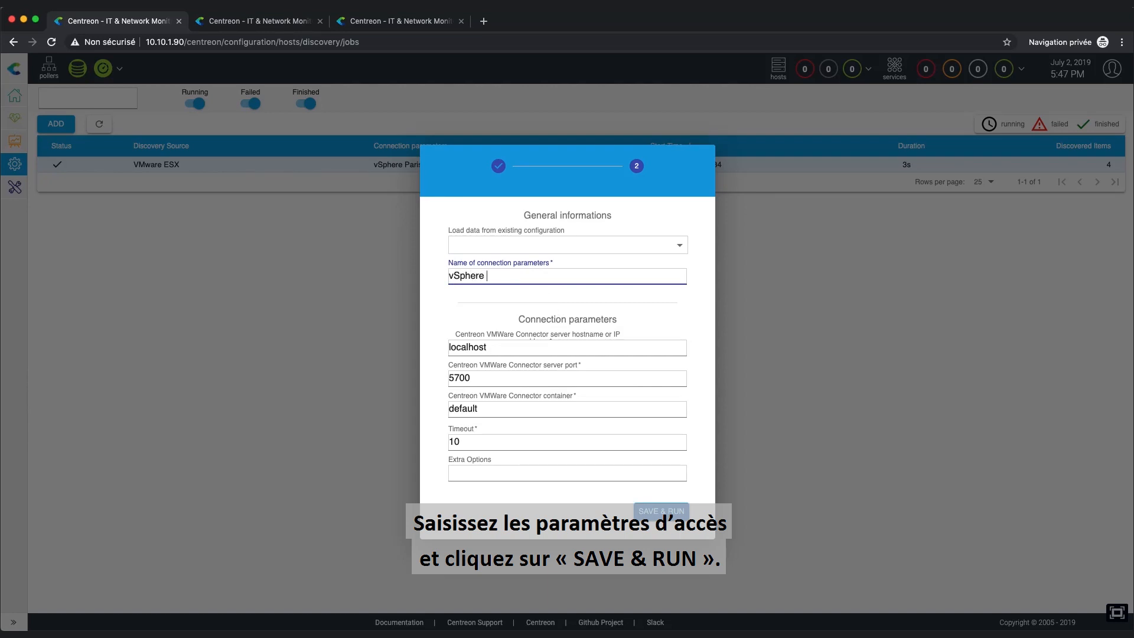
text(Paris)
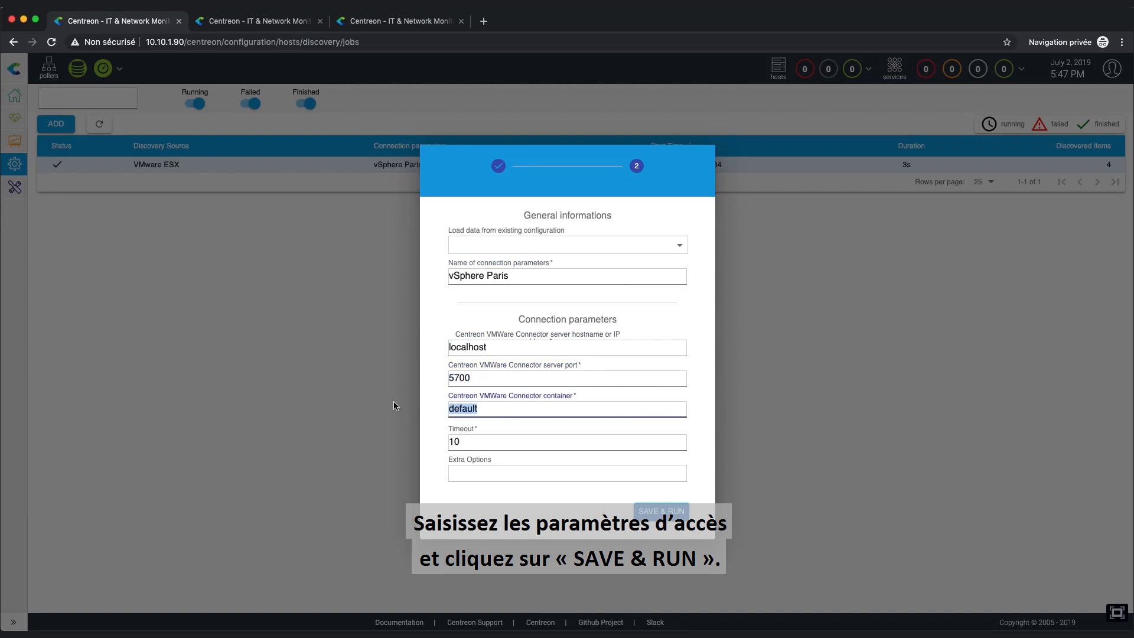
click(659, 510)
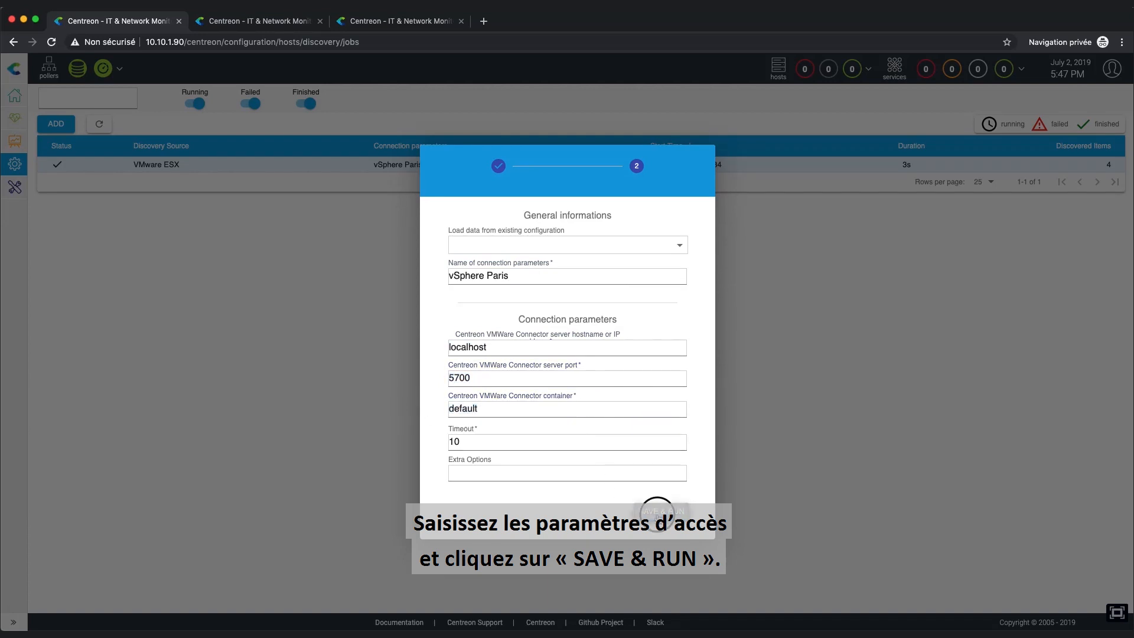
click(657, 512)
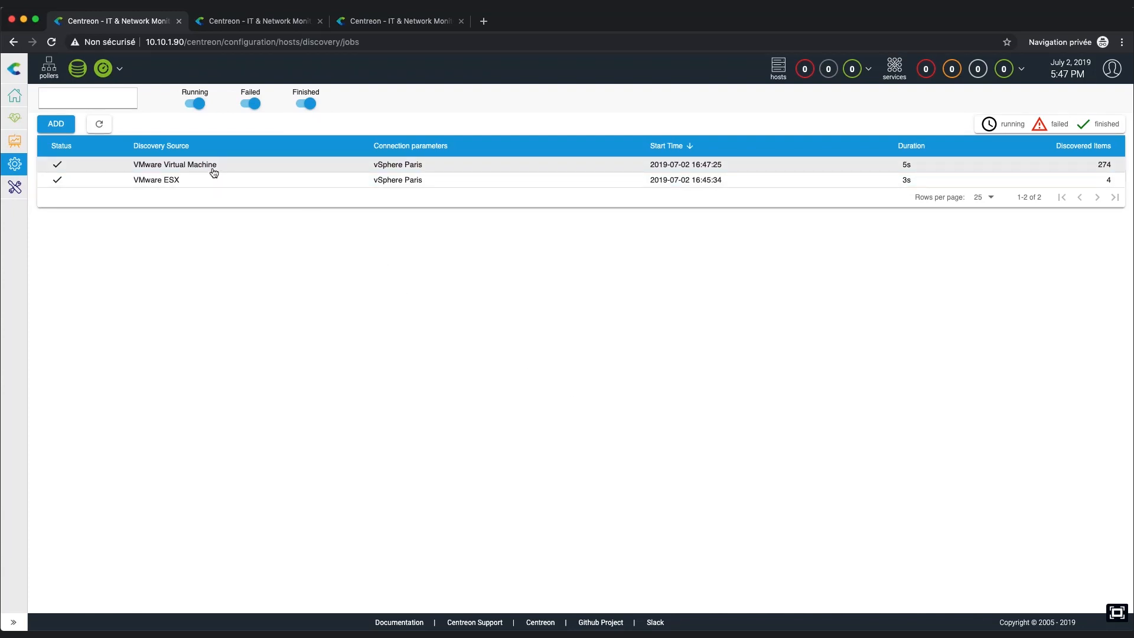
Open the VMware Virtual Machine job to view its 274 discovered VMs and templates
click(174, 165)
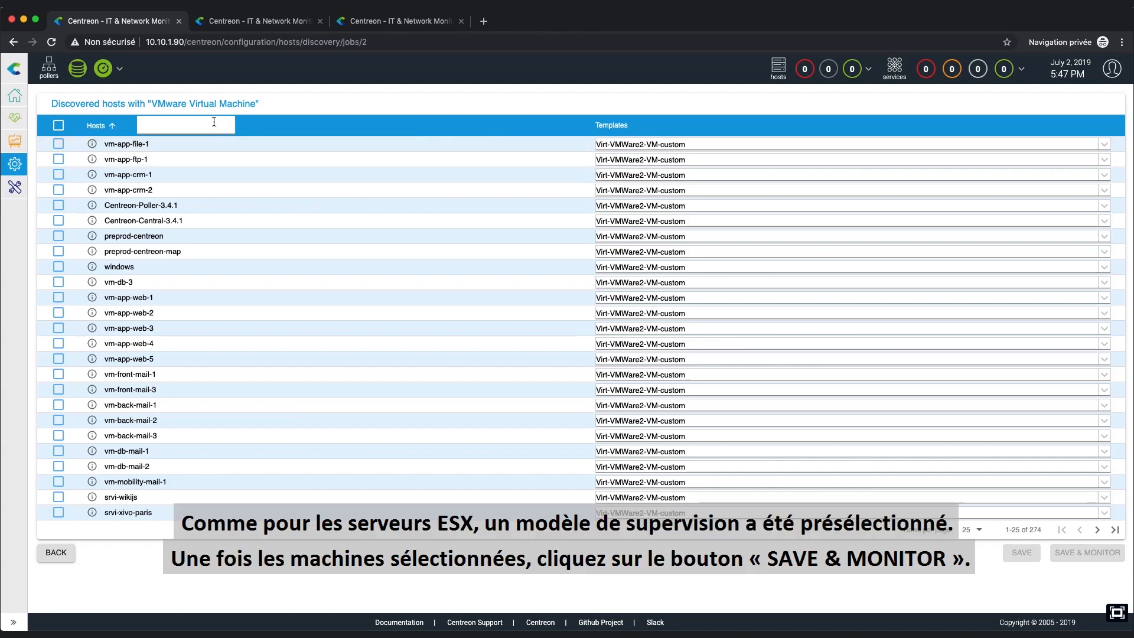
Filter hosts by 'mail', select all nine VMs, and save them to monitoring
text(mai)
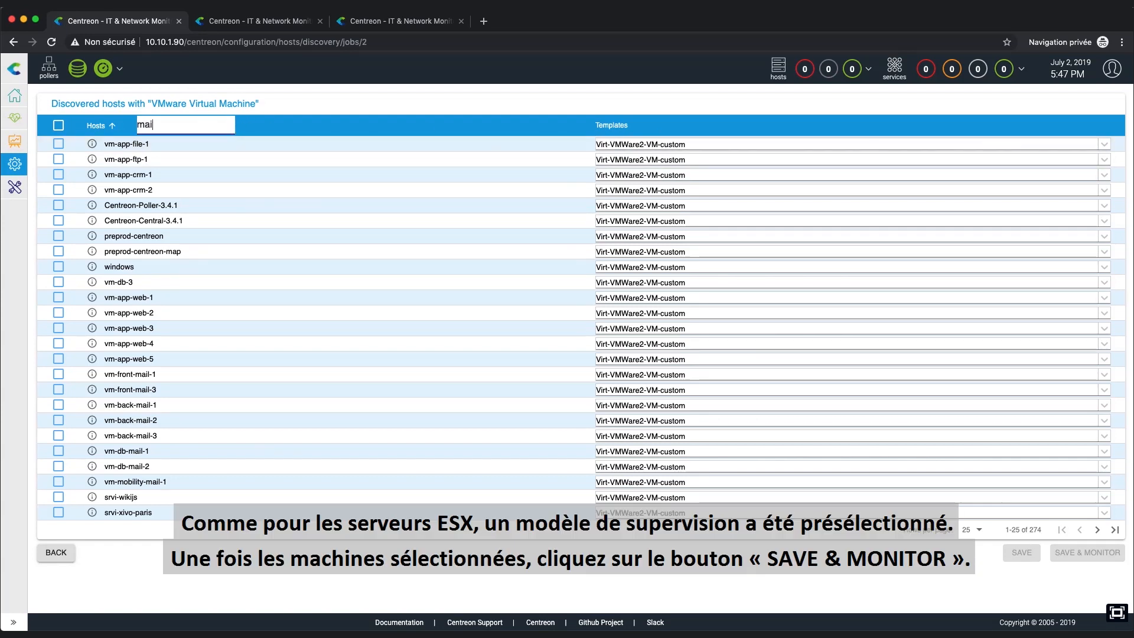
text(mail)
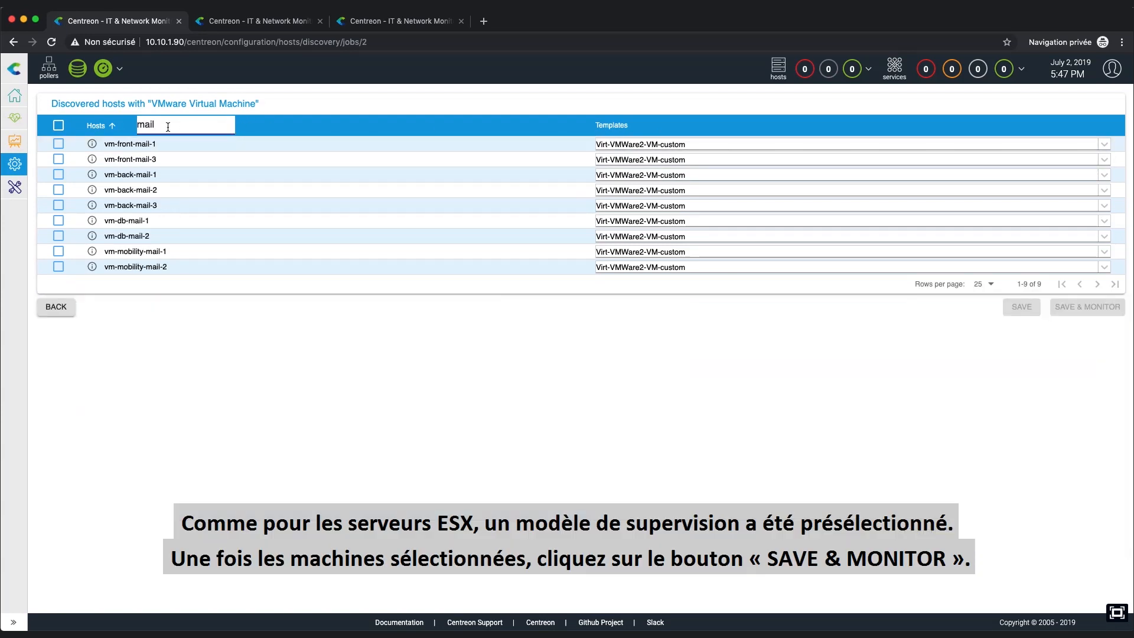
click(59, 126)
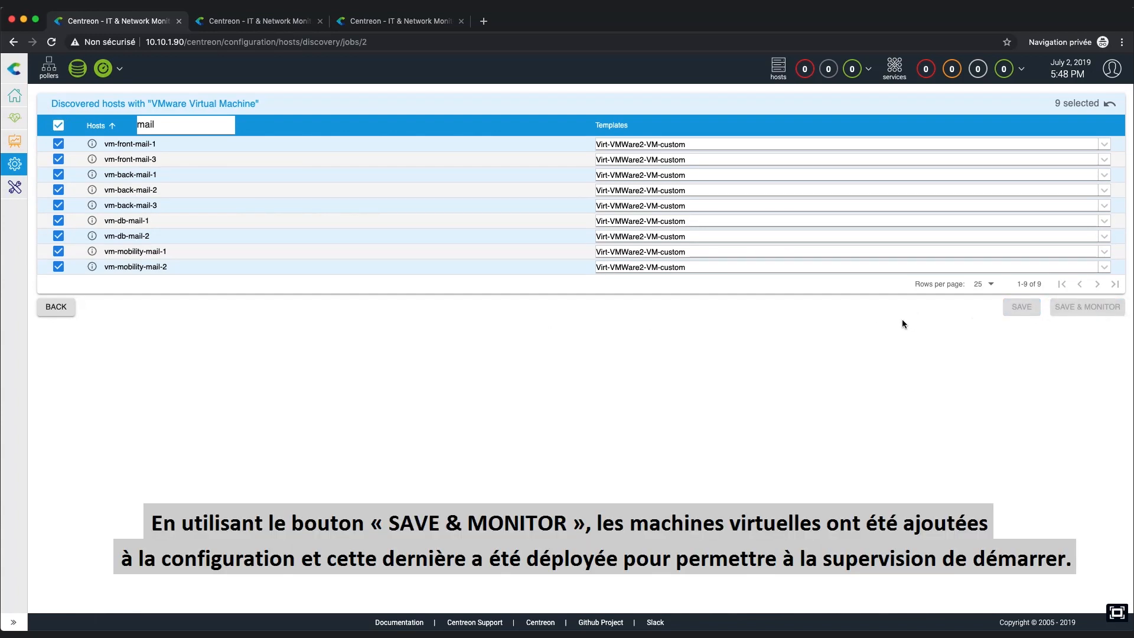
click(1086, 307)
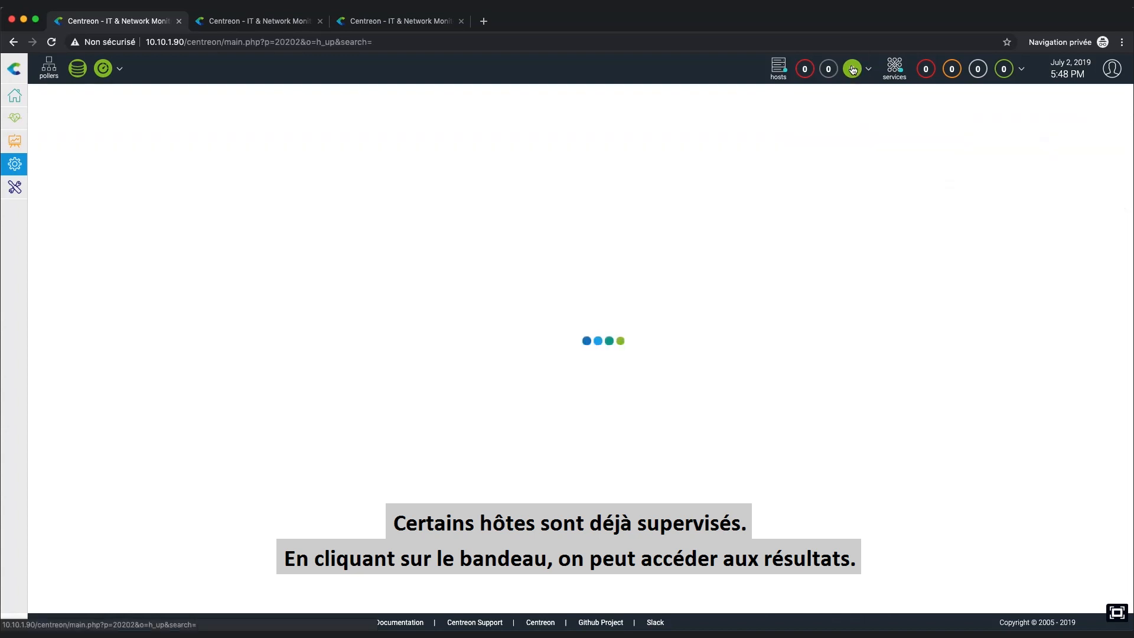
Open the hosts-up list showing ESX-1 to ESX-4, vcenter and the mail VMs
click(852, 68)
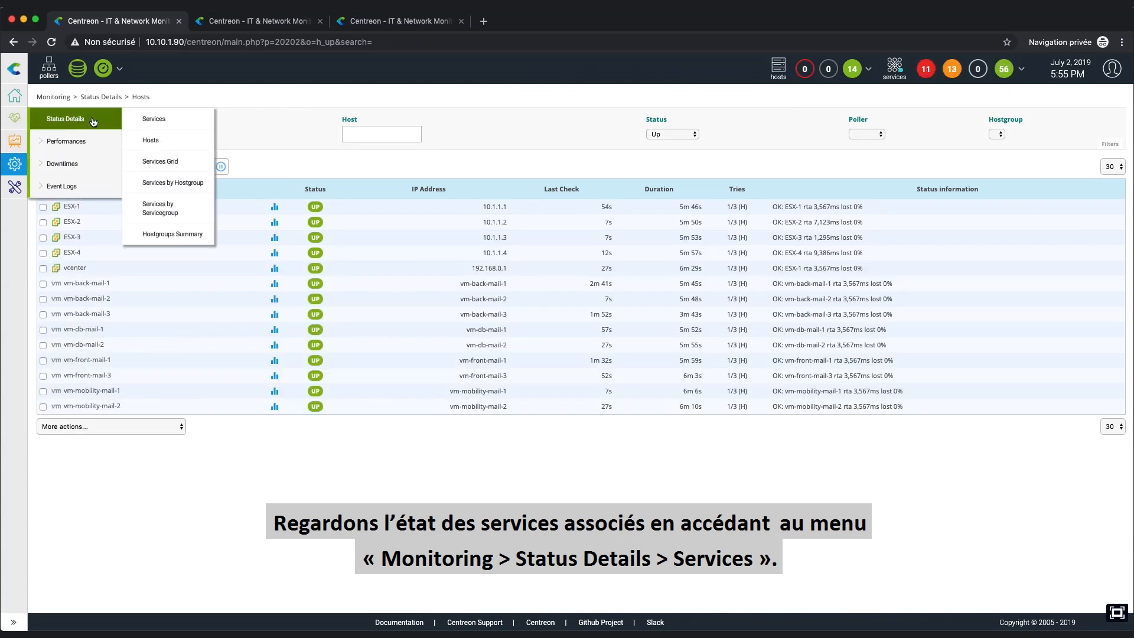
Open Status Details > Services, with Service Status set to All and Status to OK
click(154, 119)
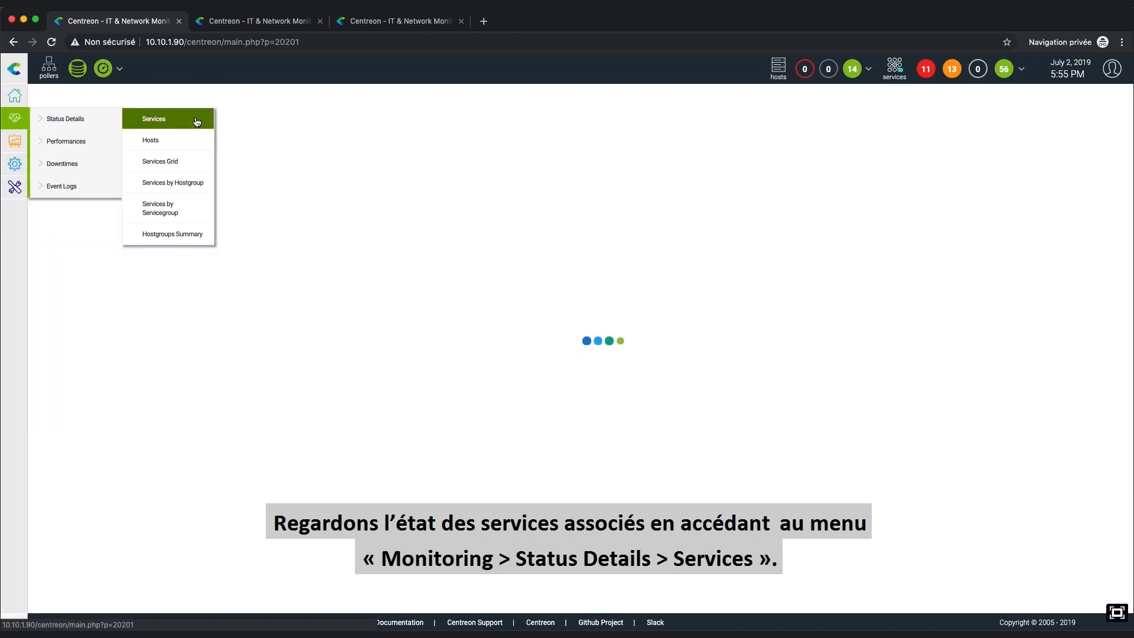
click(153, 119)
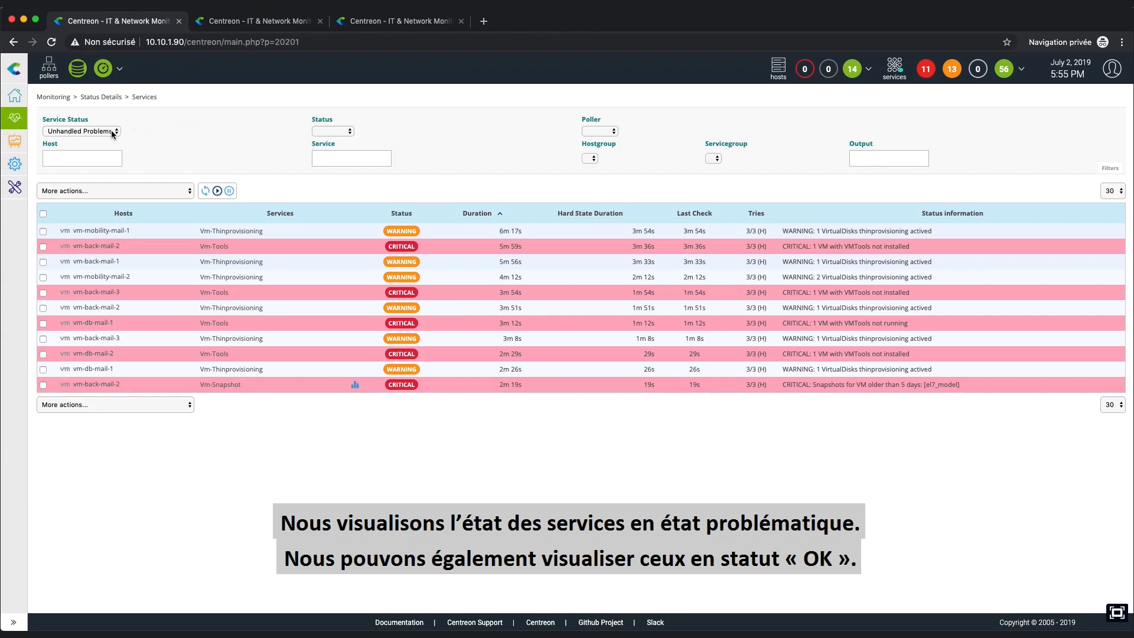
click(81, 131)
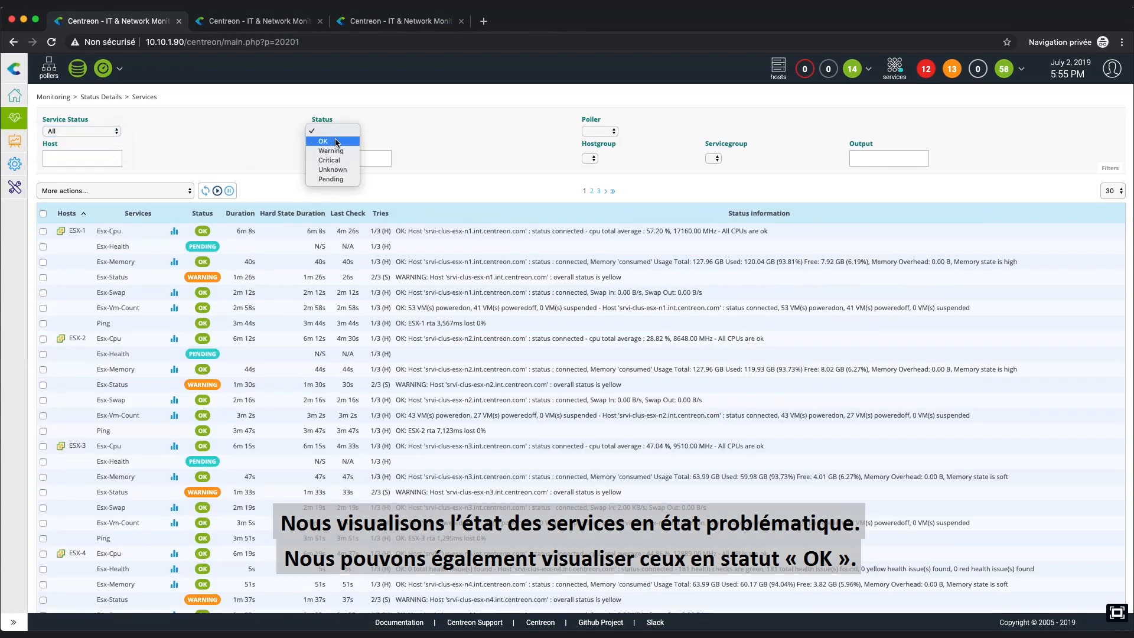
click(323, 141)
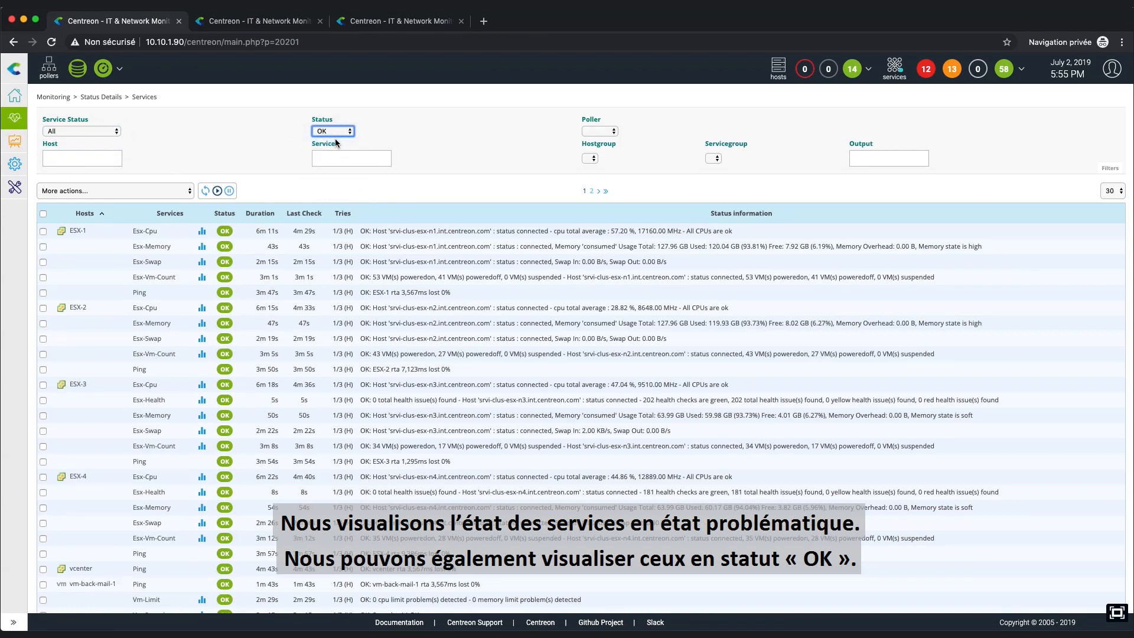